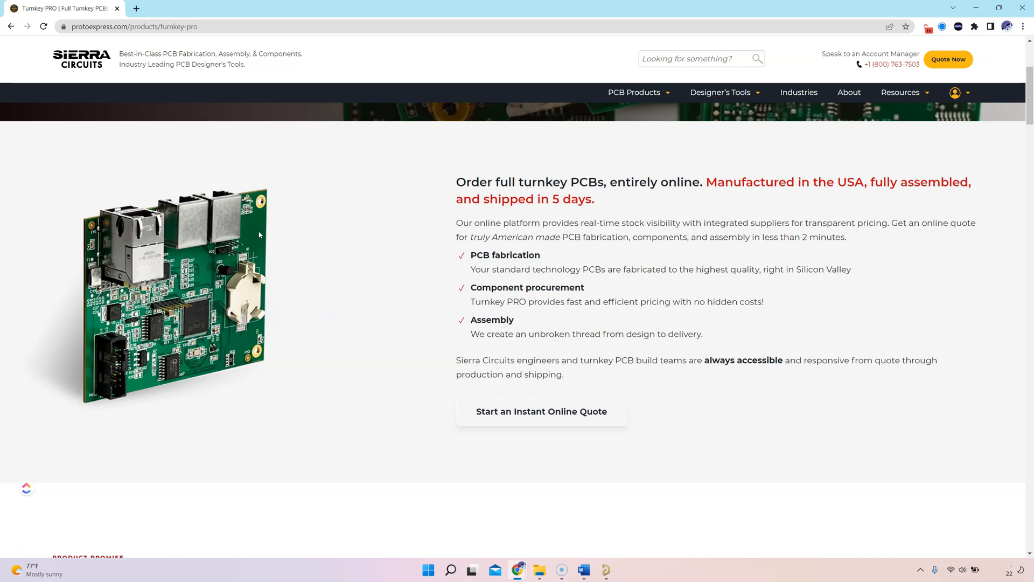
pyautogui.moveTo(370, 215)
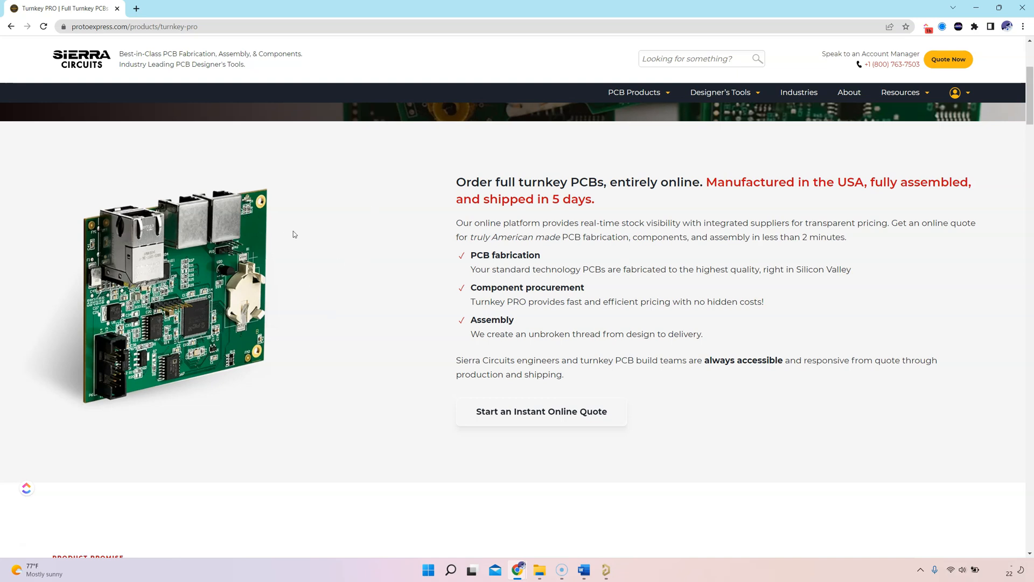
pyautogui.moveTo(350, 258)
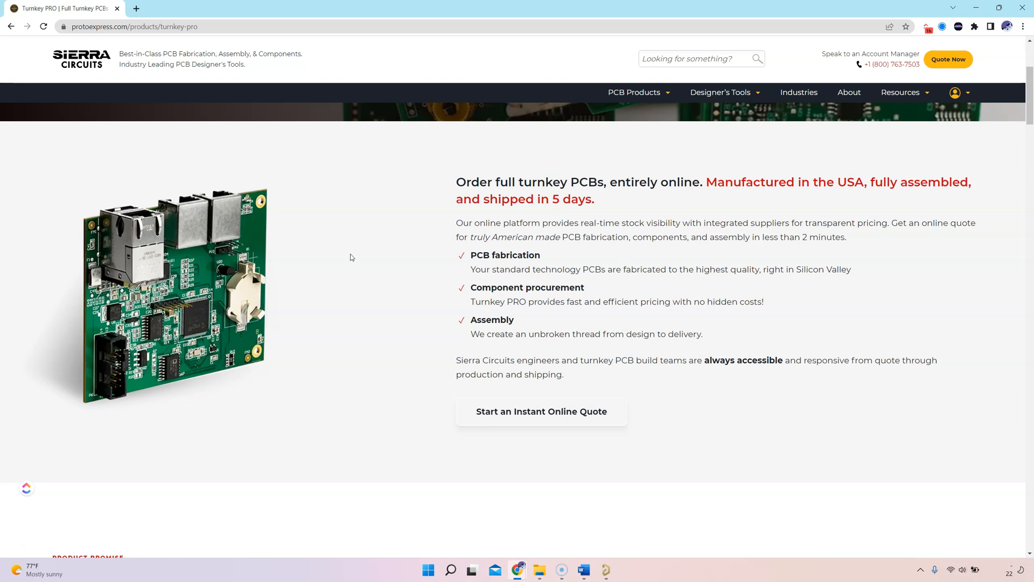
pyautogui.moveTo(415, 276)
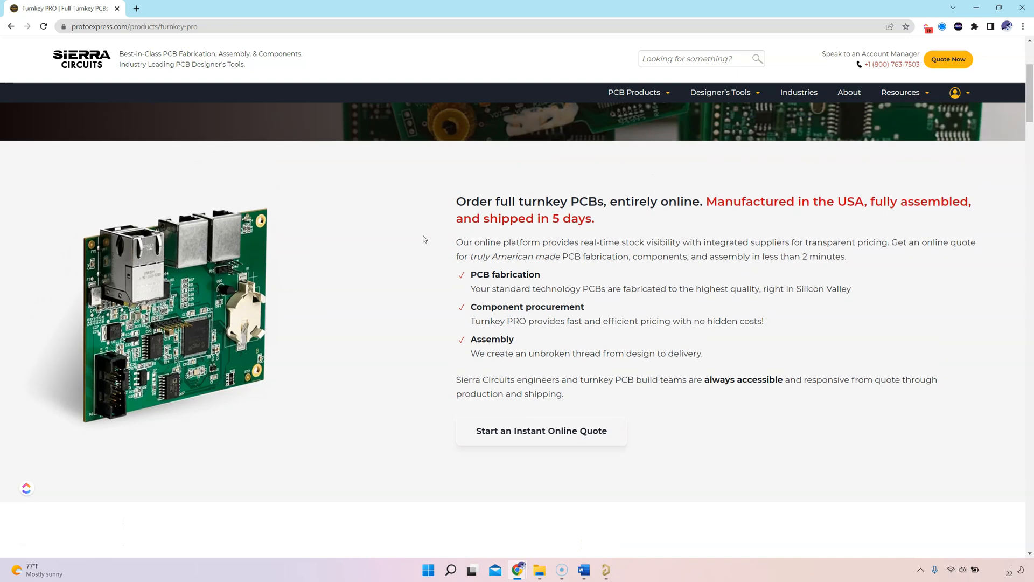
# - Scroll through the Sierra Circuits Turnkey PRO page's quote offer and service overview
pyautogui.scroll(-3)
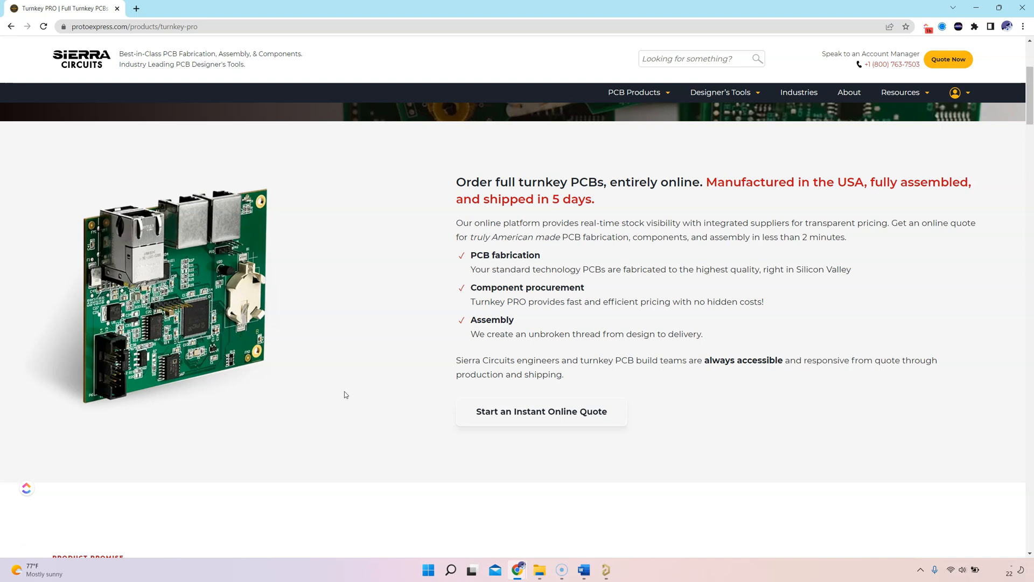
pyautogui.moveTo(369, 430)
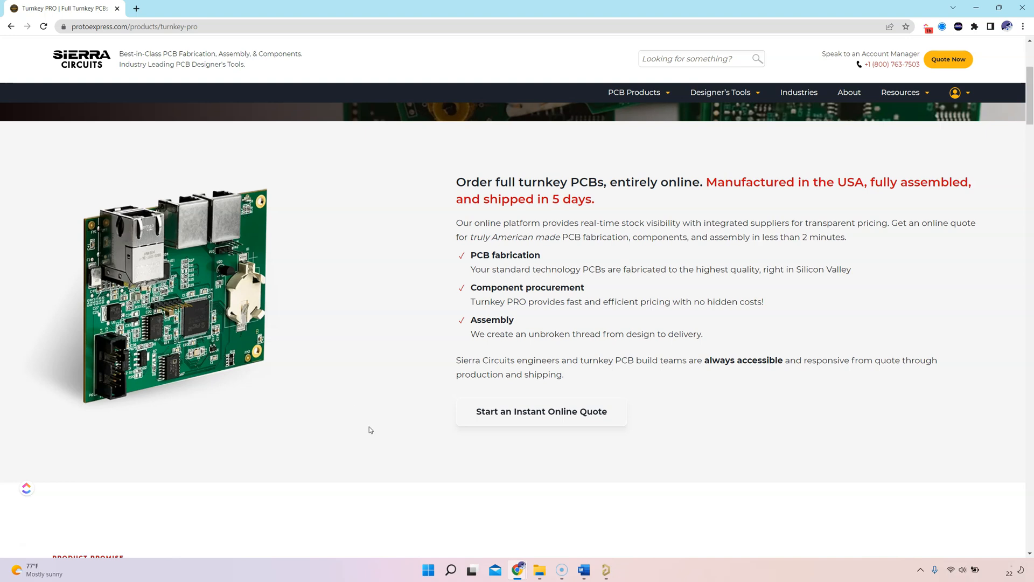
pyautogui.moveTo(372, 449)
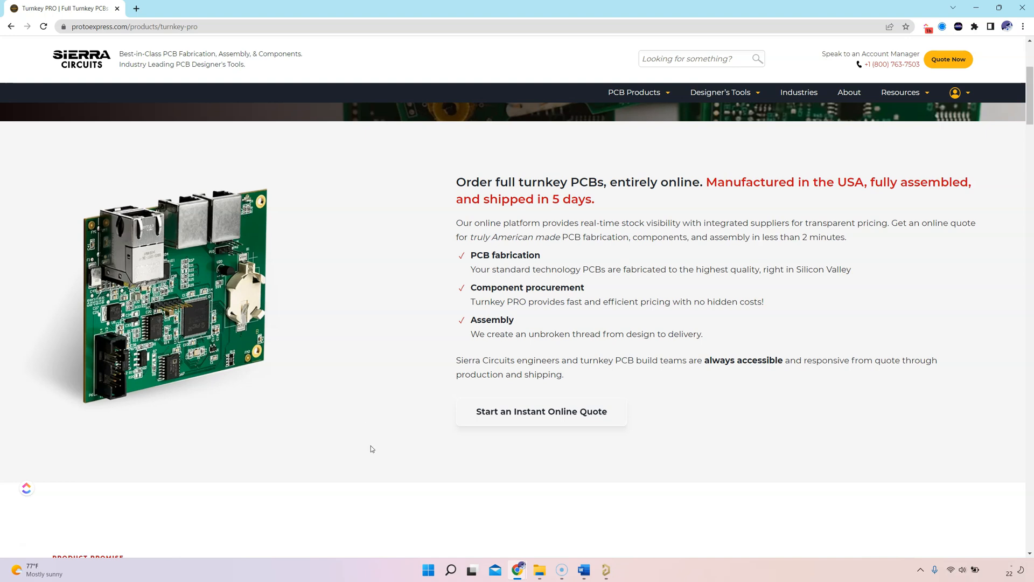
pyautogui.moveTo(491, 441)
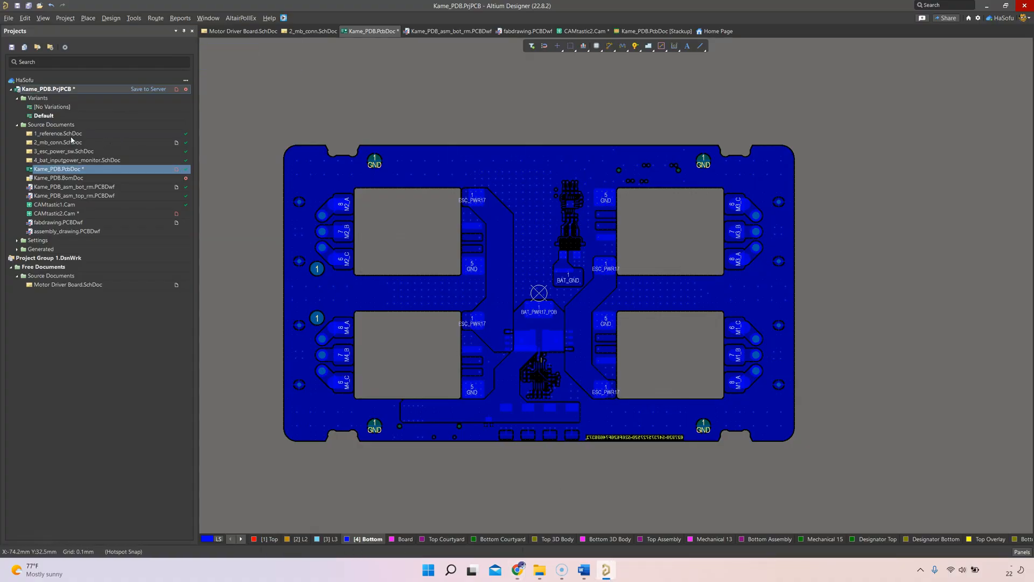
pyautogui.click(9, 18)
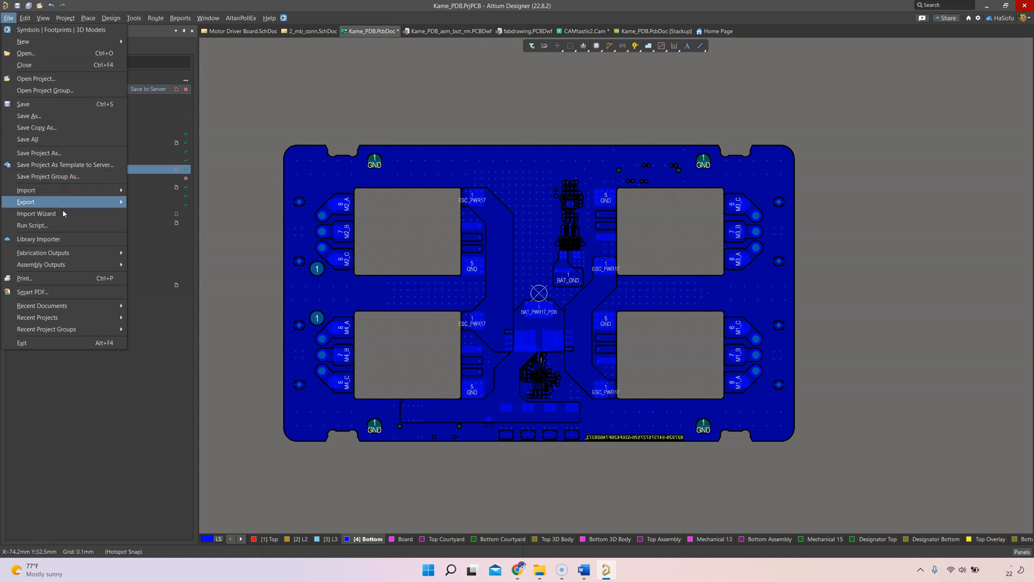
pyautogui.moveTo(129, 262)
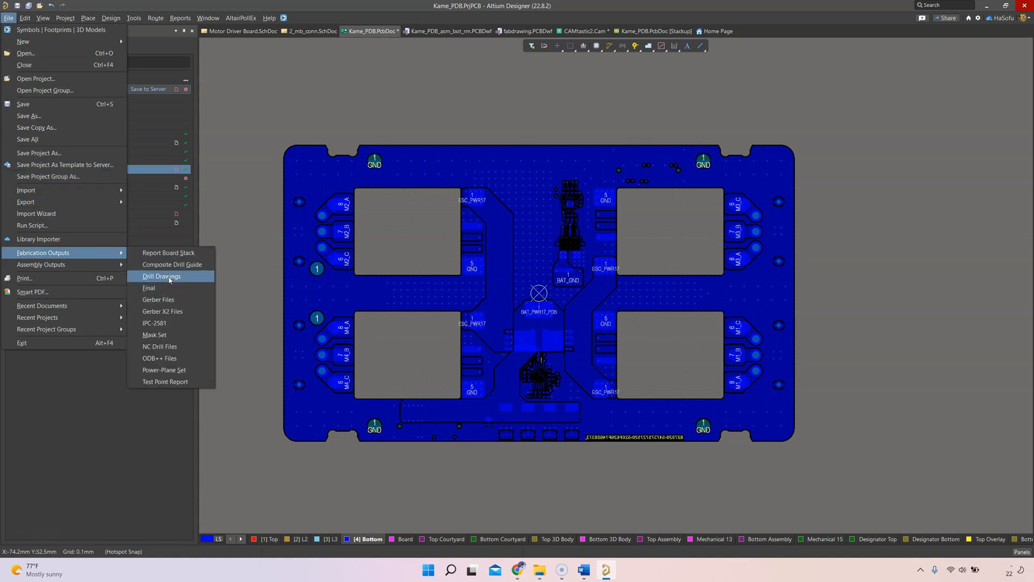
pyautogui.moveTo(158, 299)
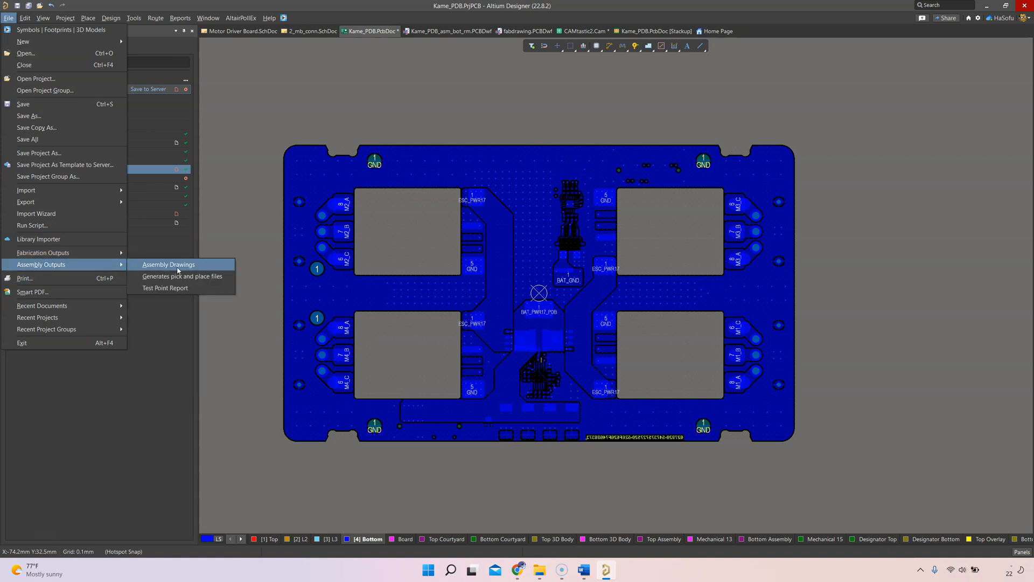
pyautogui.moveTo(199, 273)
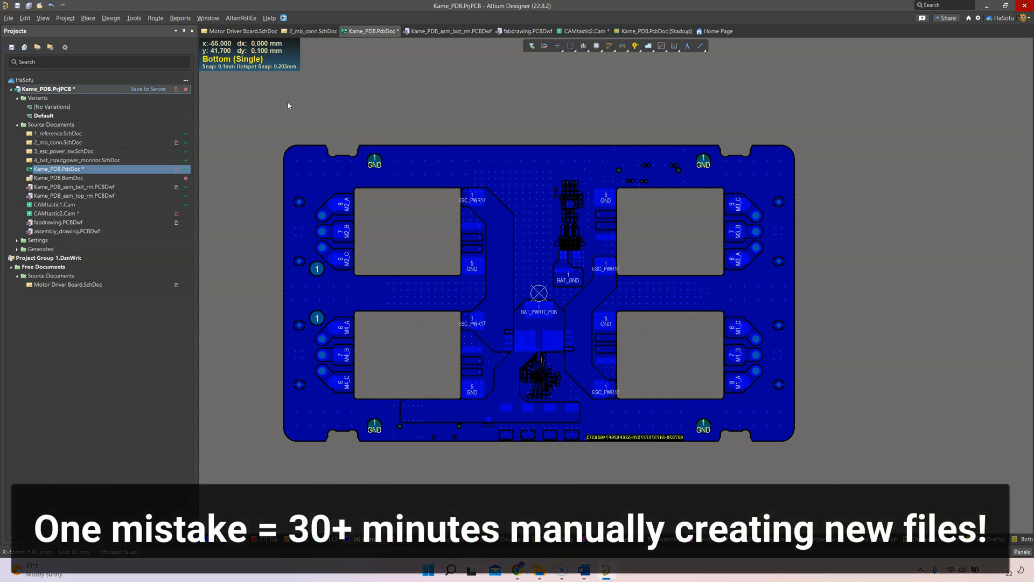
# - View the CAMtastic1.Cam document, then return to the Kame_PDB.PcbDoc board
pyautogui.click(427, 31)
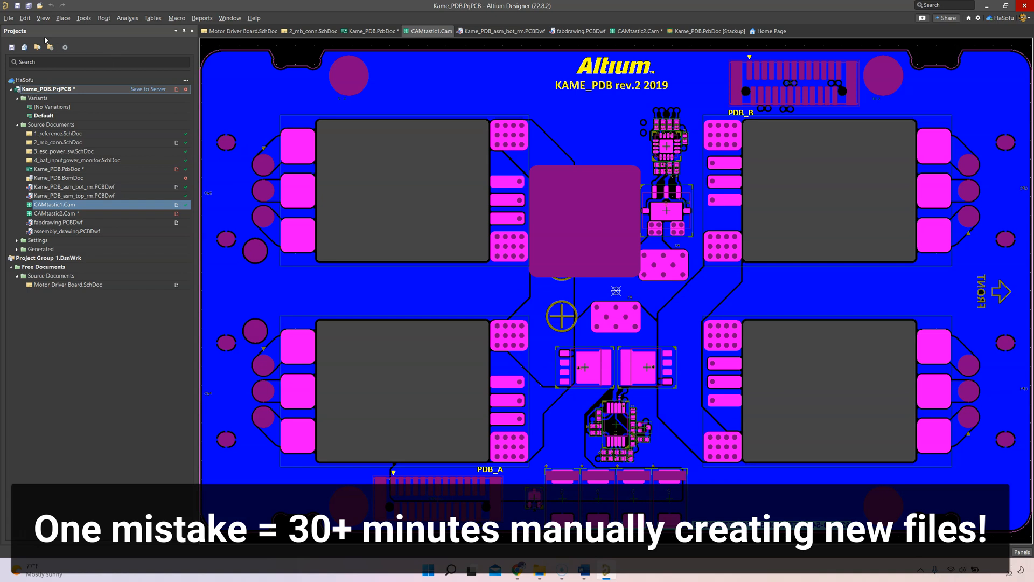
pyautogui.moveTo(123, 162)
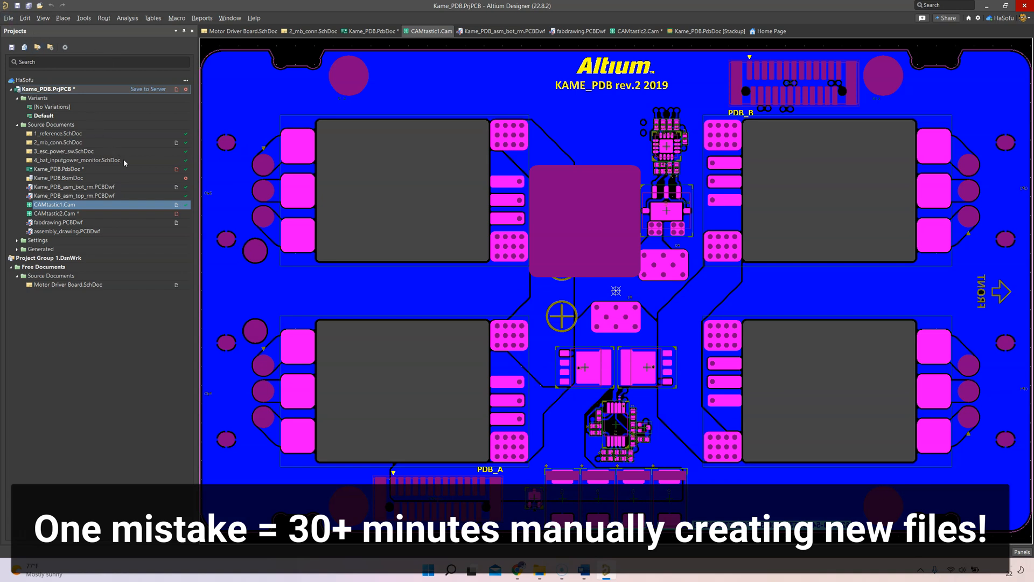
pyautogui.moveTo(352, 184)
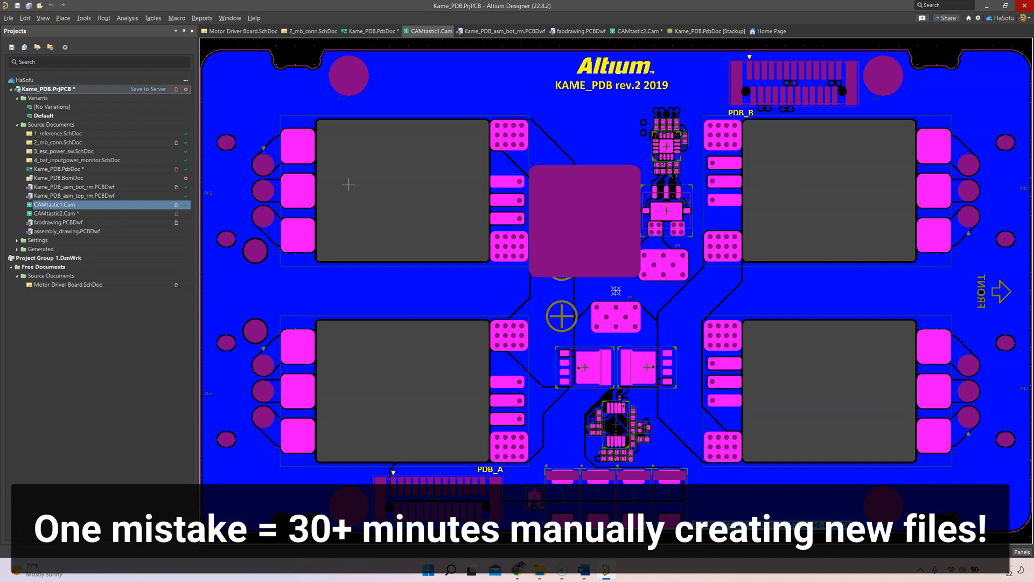
pyautogui.moveTo(298, 51)
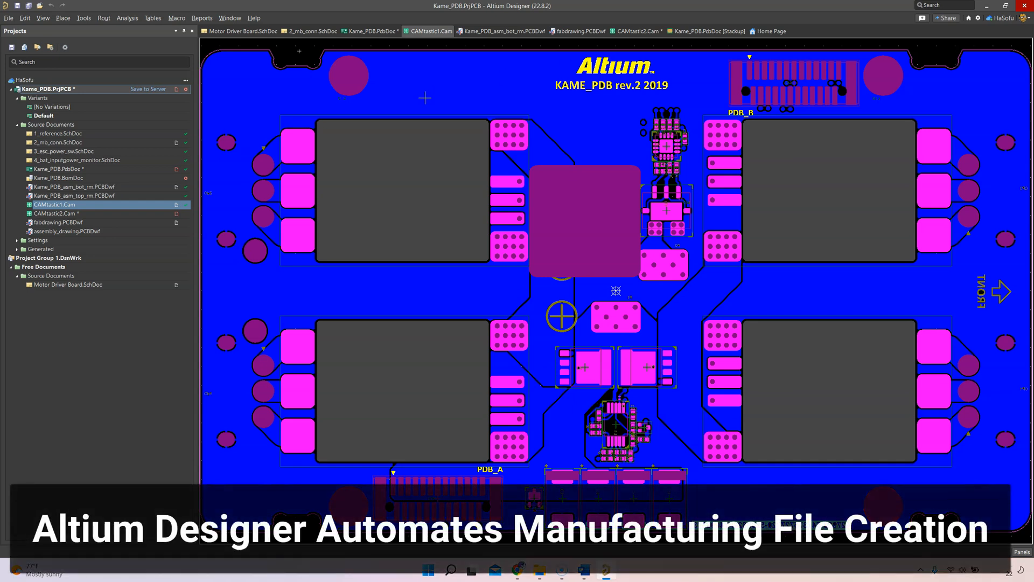
pyautogui.moveTo(76, 136)
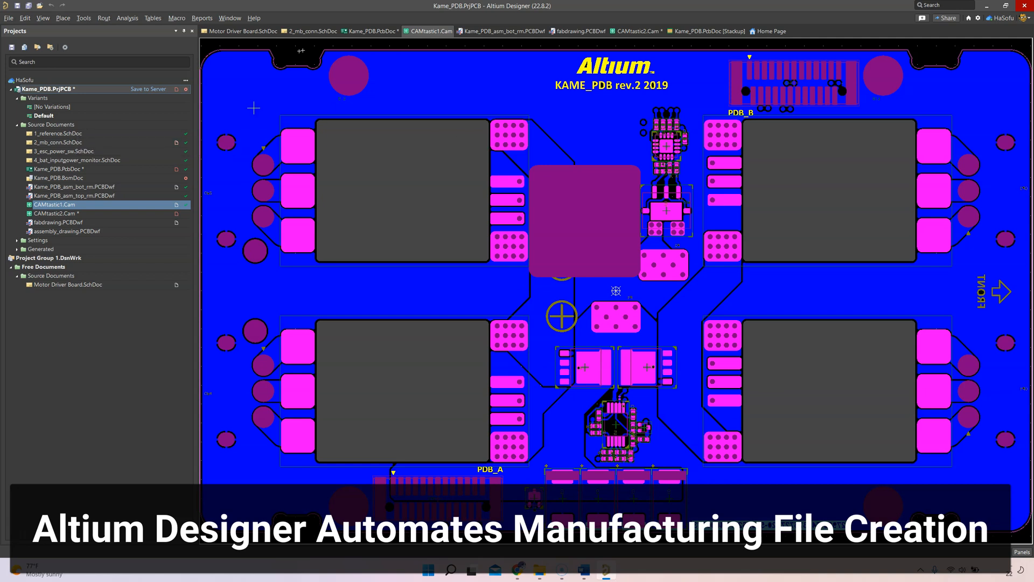
pyautogui.moveTo(323, 148)
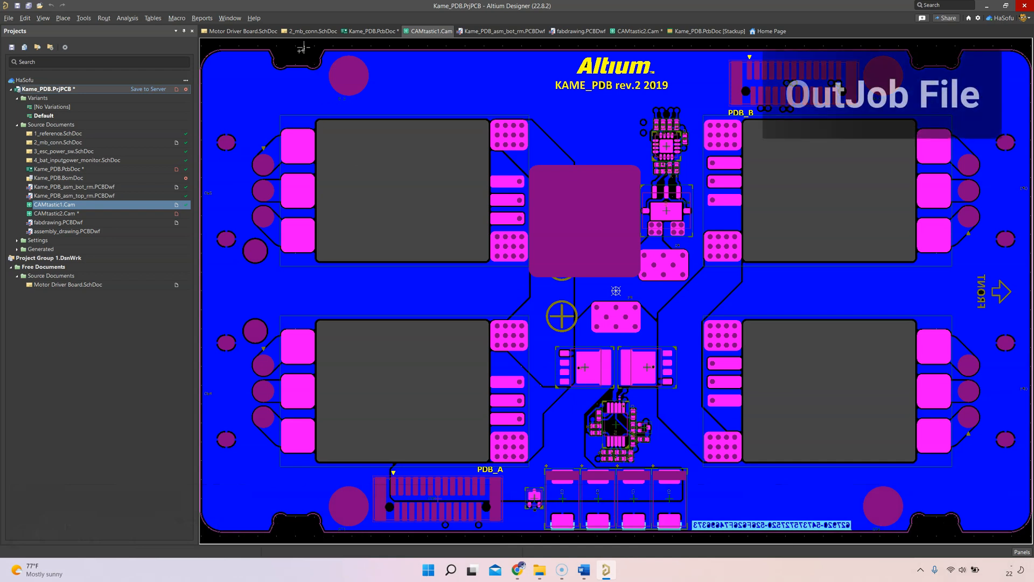
pyautogui.click(370, 31)
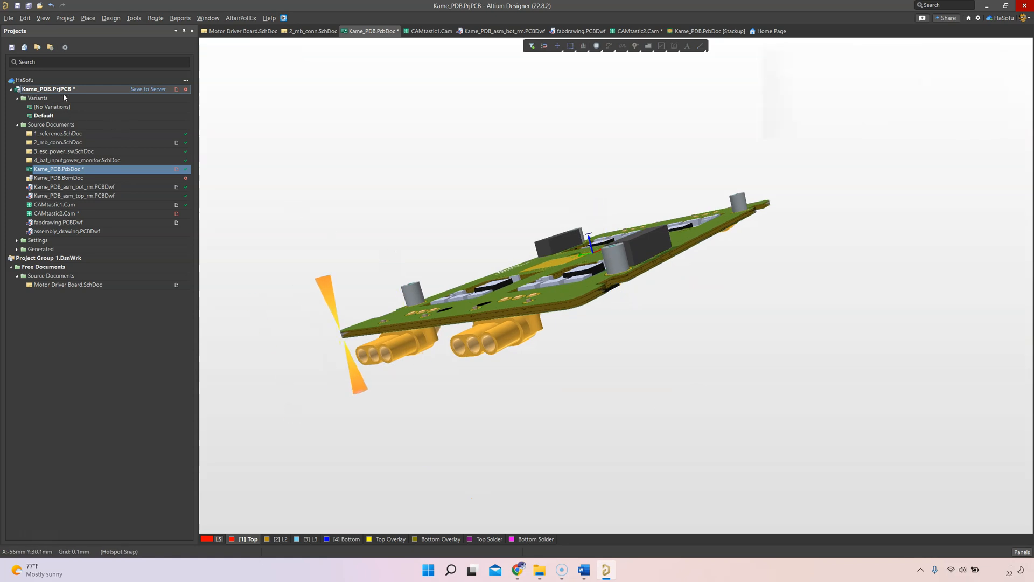
# - Add an empty Output Job File, Job1.OutJob, to Kame_PDB.PrjPCB
pyautogui.rightClick(46, 89)
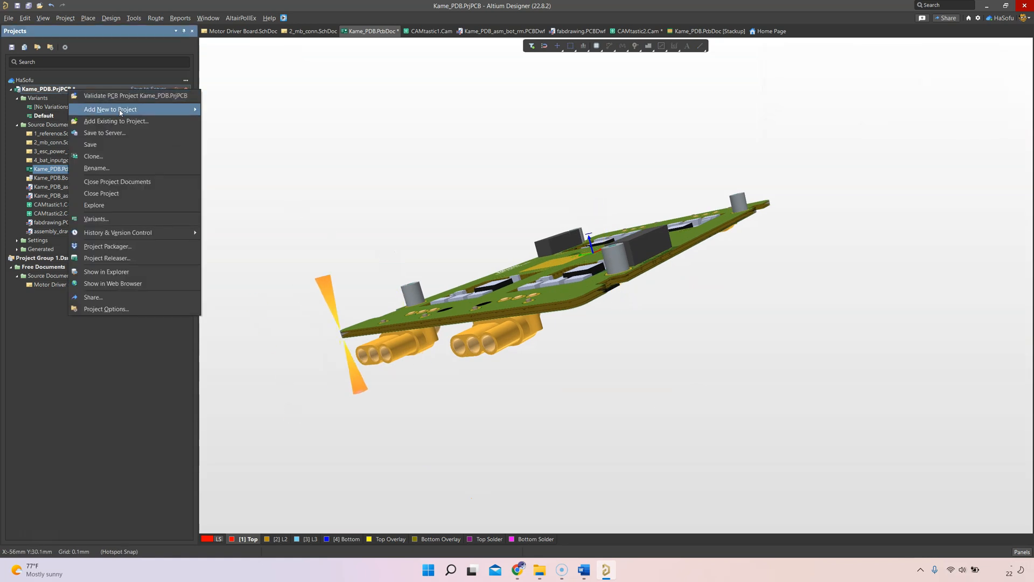
pyautogui.moveTo(109, 109)
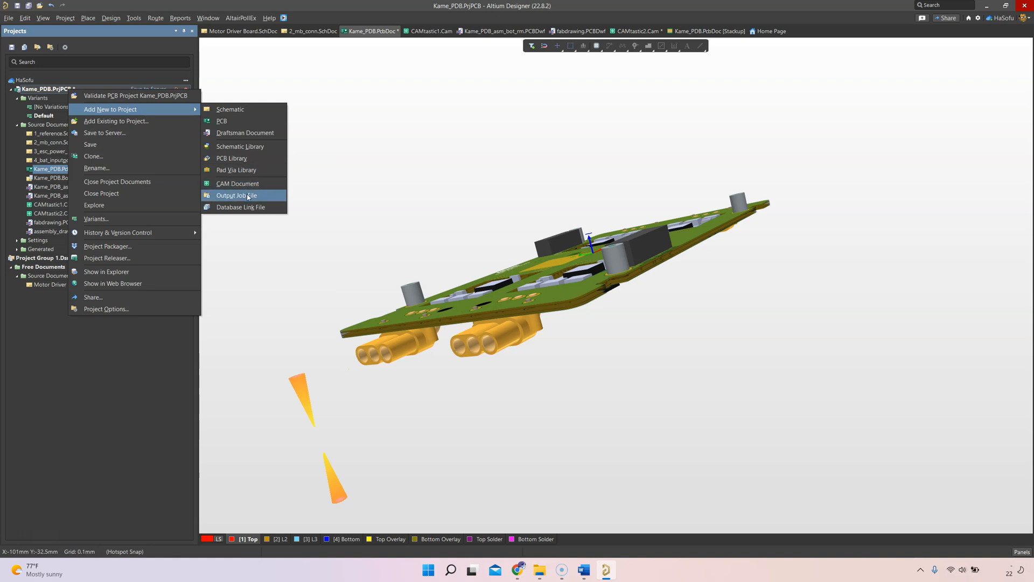
pyautogui.click(312, 208)
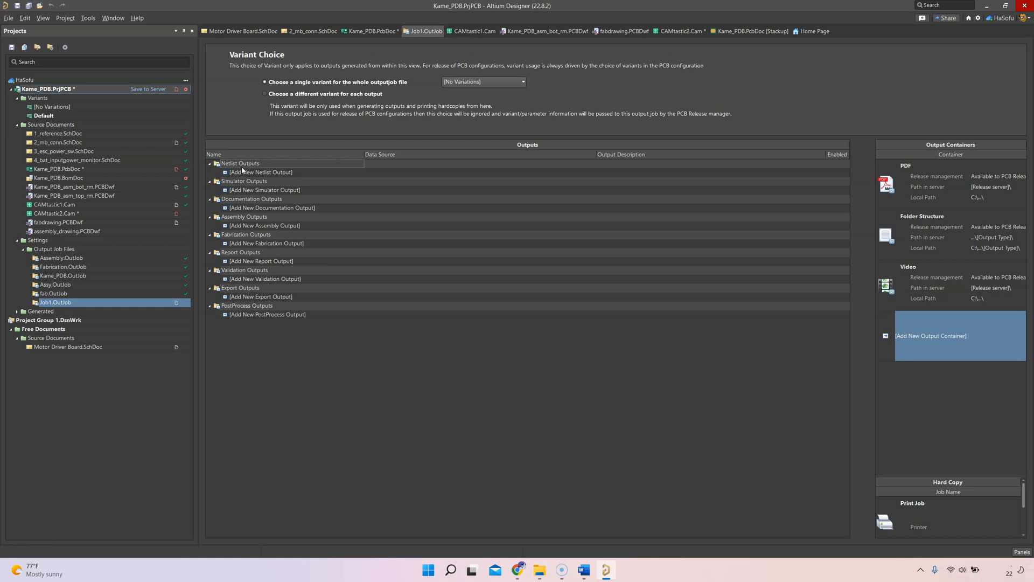
pyautogui.moveTo(334, 176)
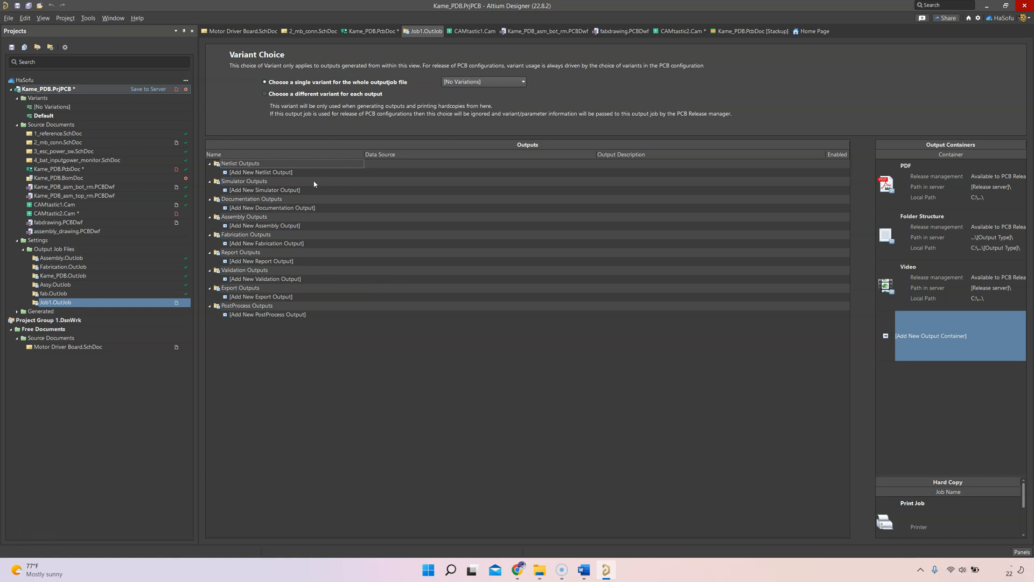
pyautogui.moveTo(274, 173)
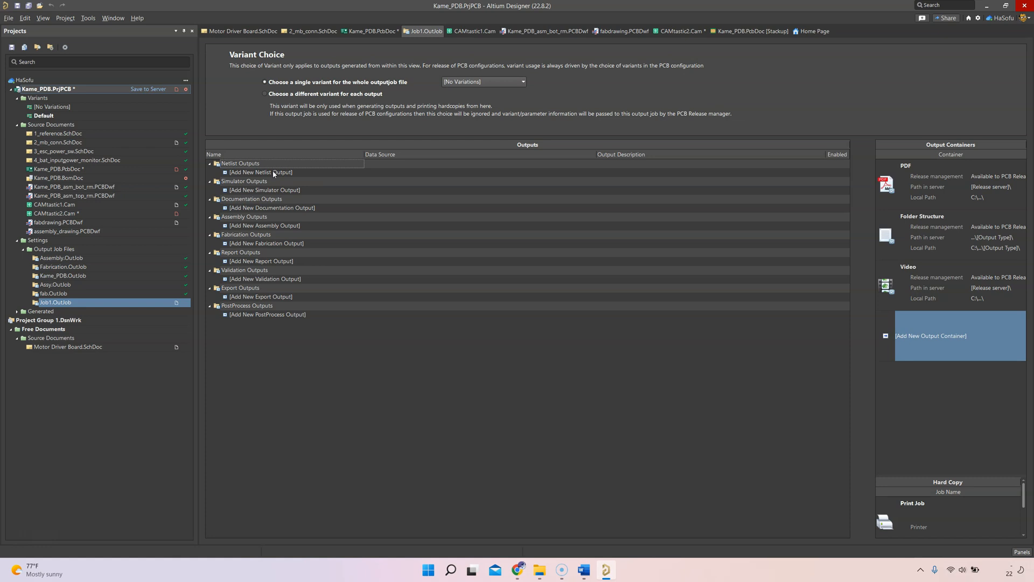
# - Save Job1.OutJob into the Kame_PDB project folder as fab2.OutJob
pyautogui.click(260, 173)
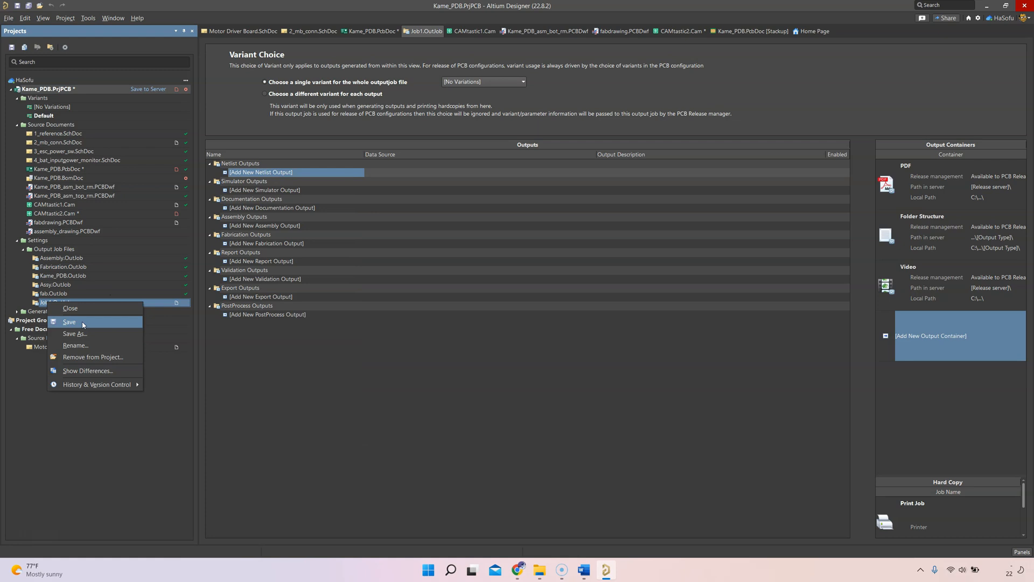
pyautogui.click(74, 335)
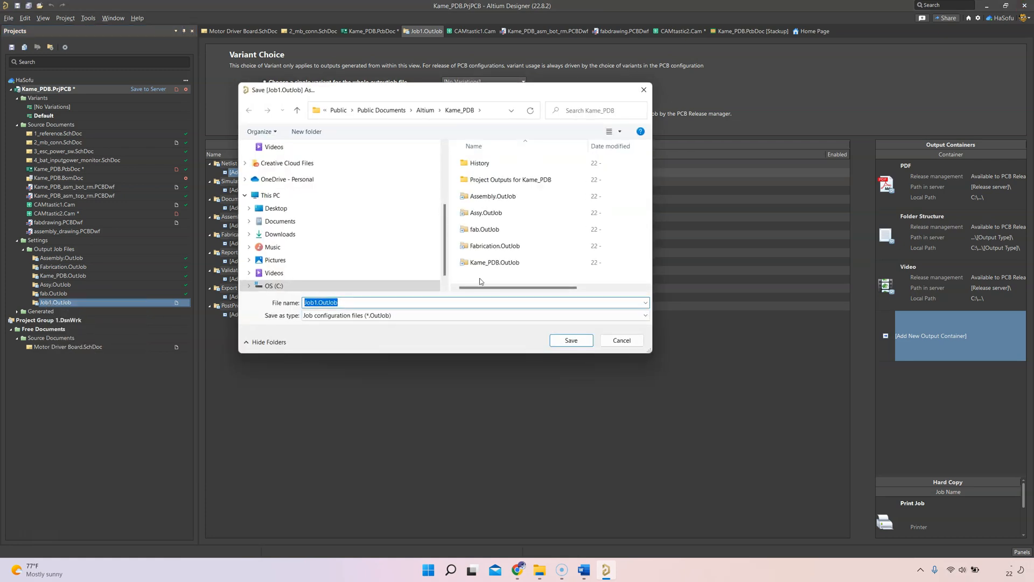
pyautogui.write('fab')
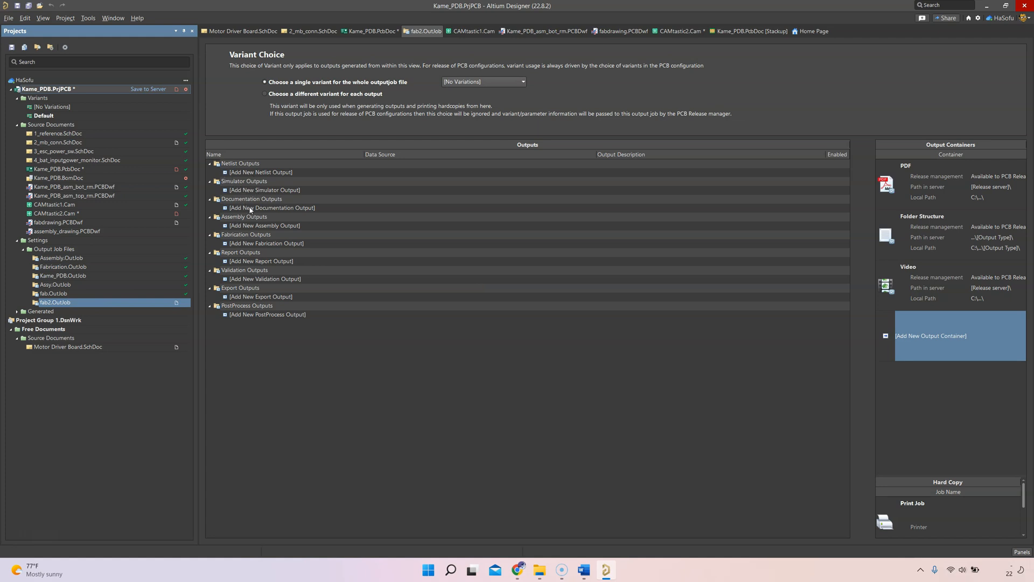
# - Add a Gerber X2 Files fabrication output from the PCB document
pyautogui.click(271, 208)
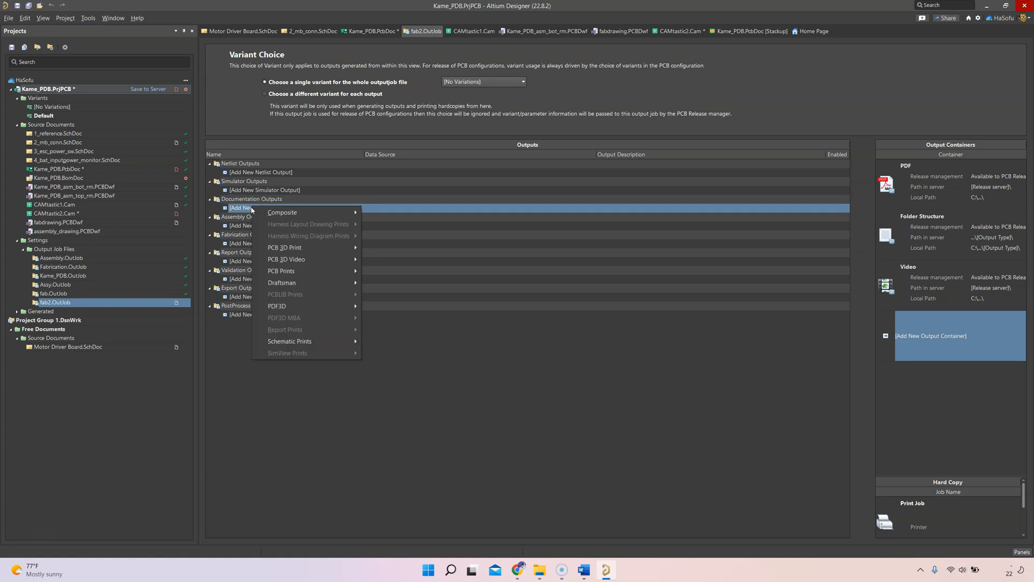
pyautogui.press('Escape')
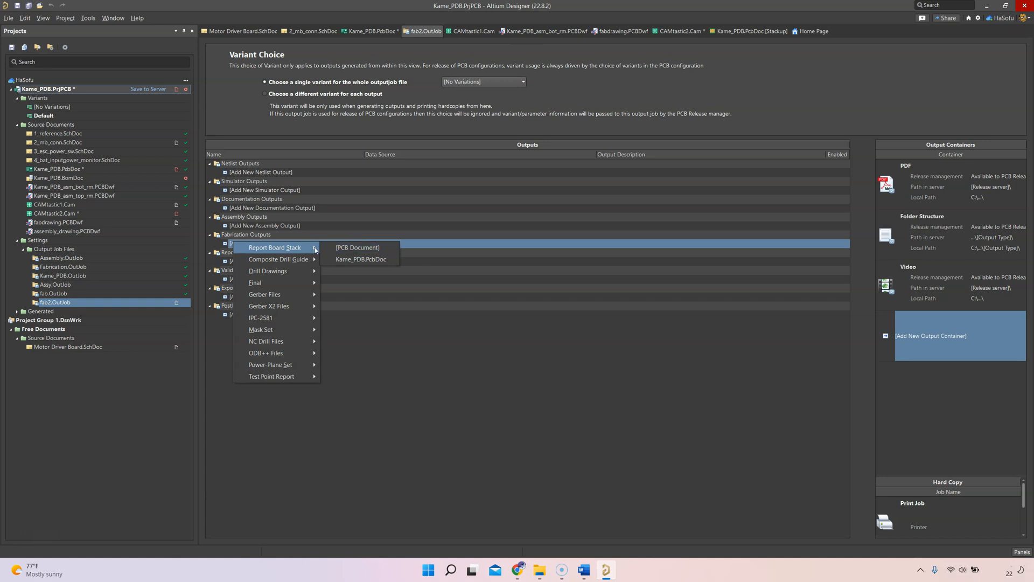
pyautogui.click(358, 247)
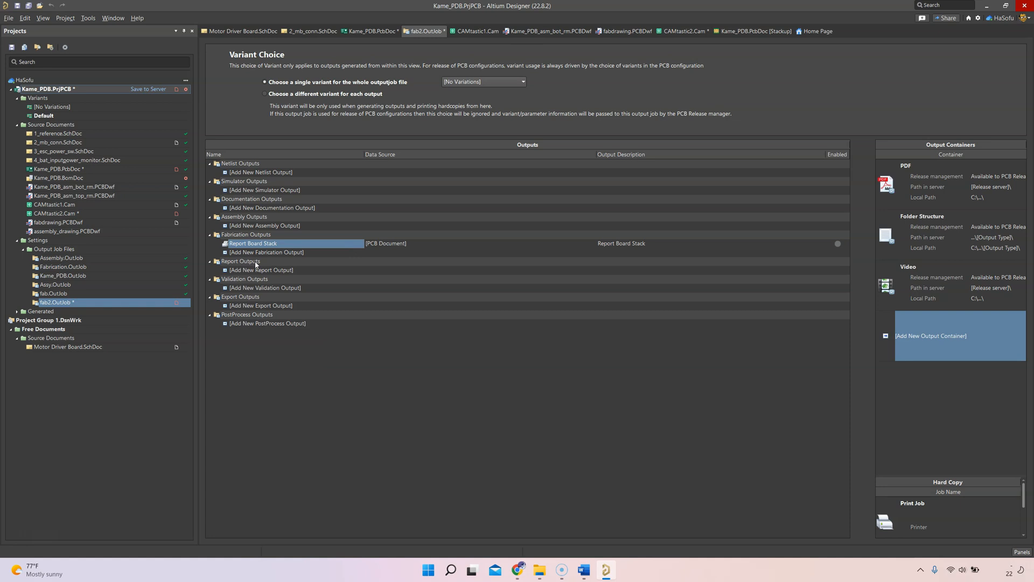
pyautogui.click(266, 252)
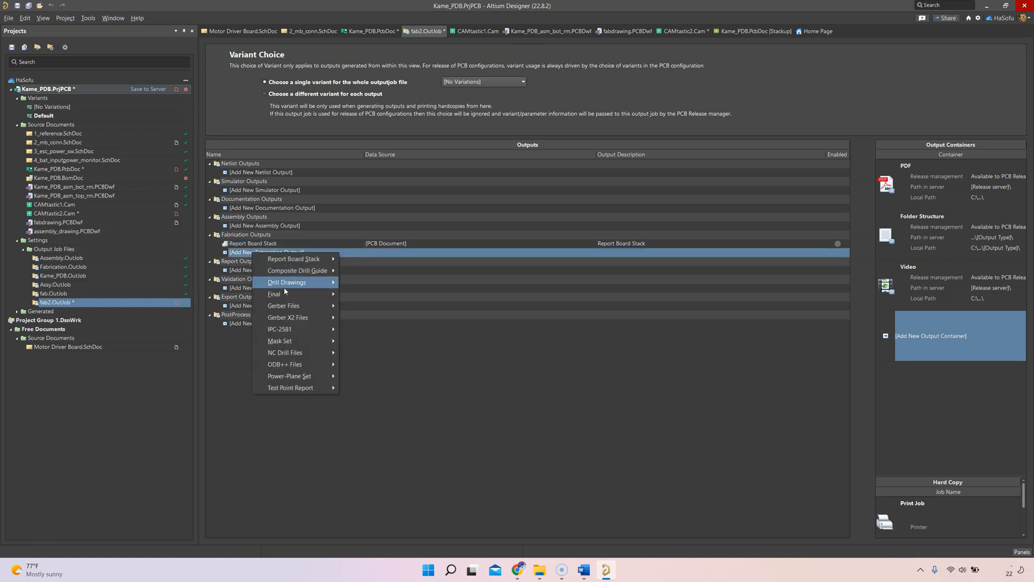
pyautogui.click(288, 317)
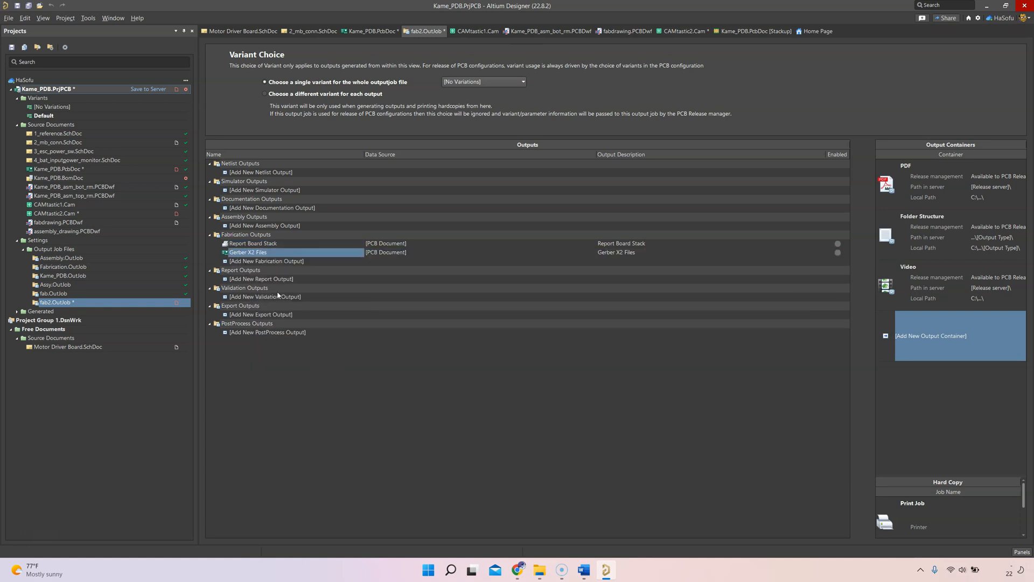
# - Add IPC-2581, NC Drill, ODB++ and drill drawing fabrication outputs
pyautogui.click(267, 260)
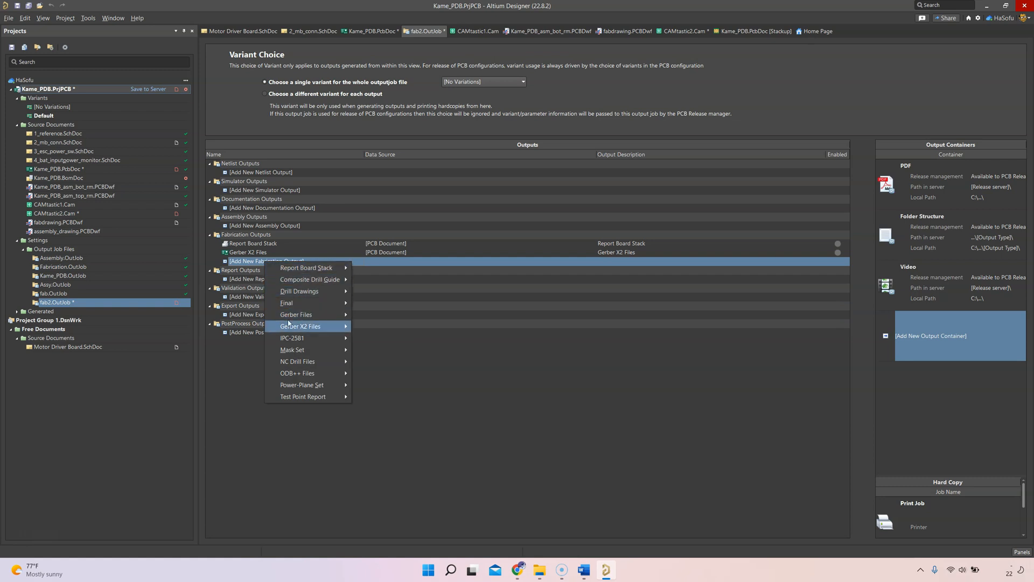
pyautogui.moveTo(293, 338)
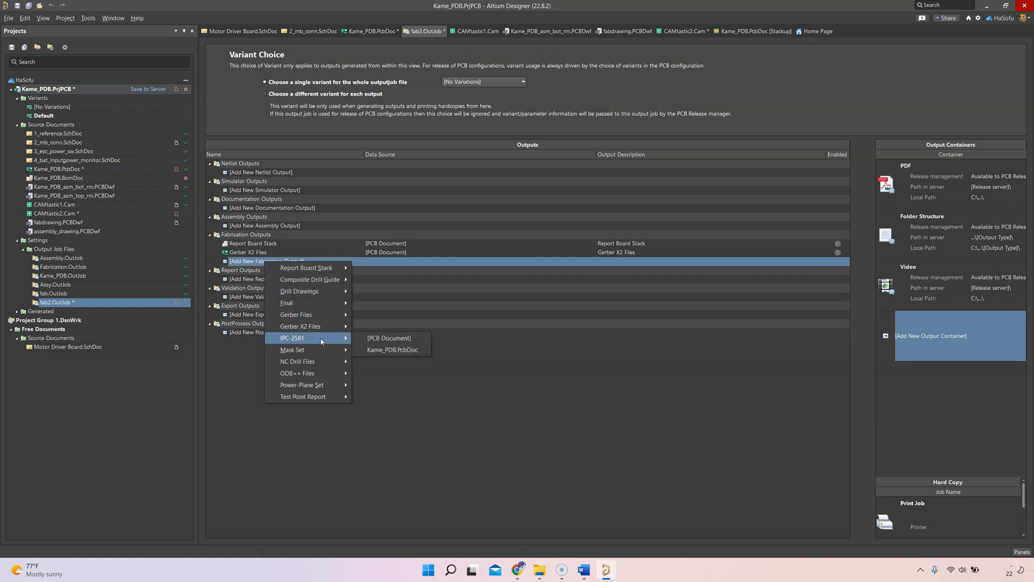
pyautogui.moveTo(389, 338)
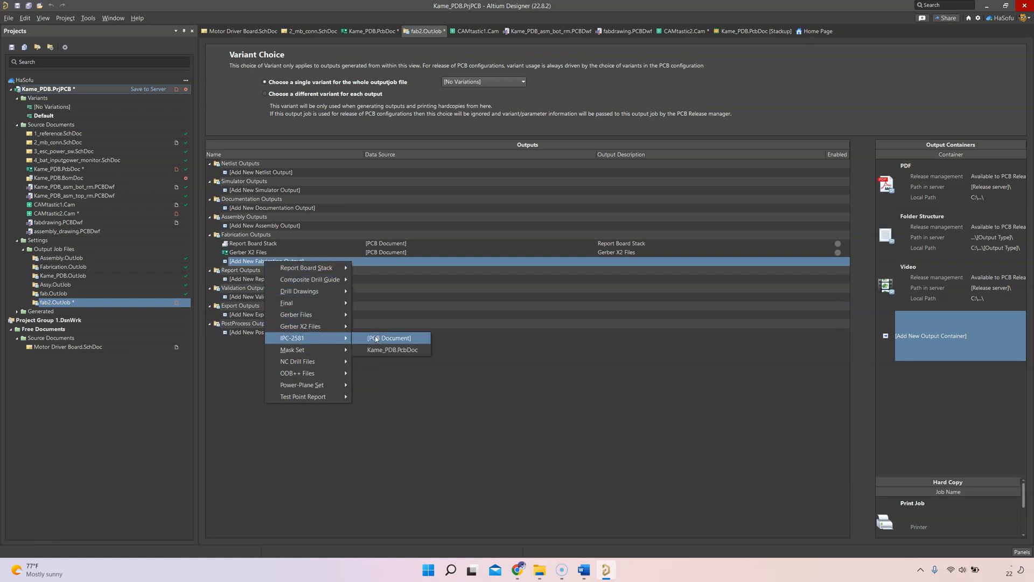
pyautogui.click(389, 338)
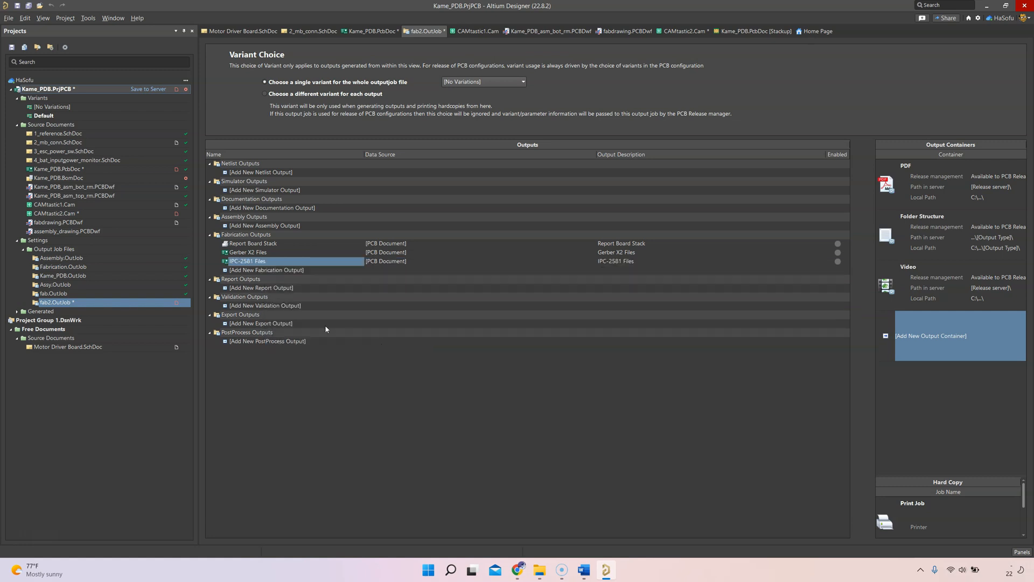
pyautogui.click(267, 270)
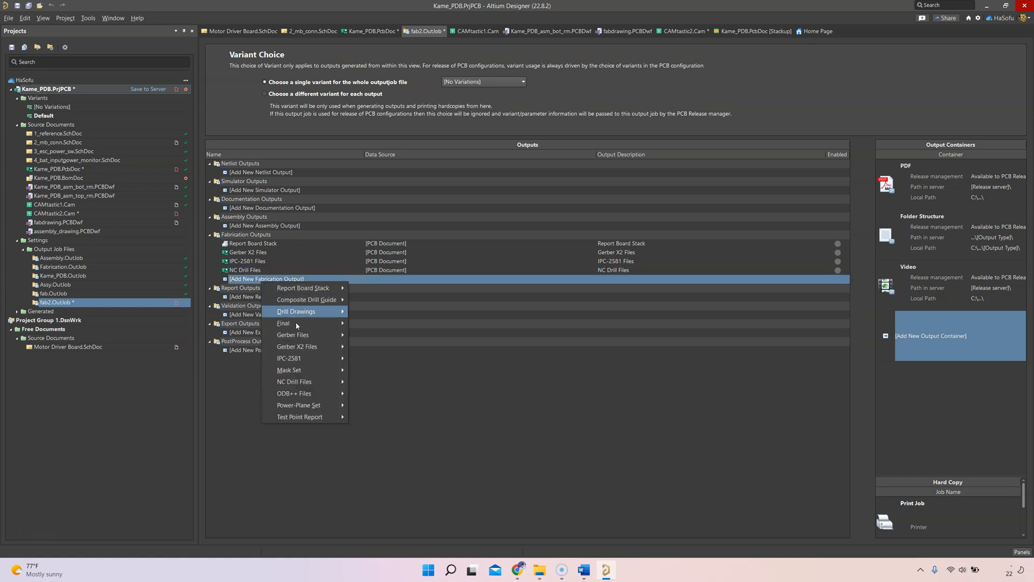
pyautogui.click(294, 394)
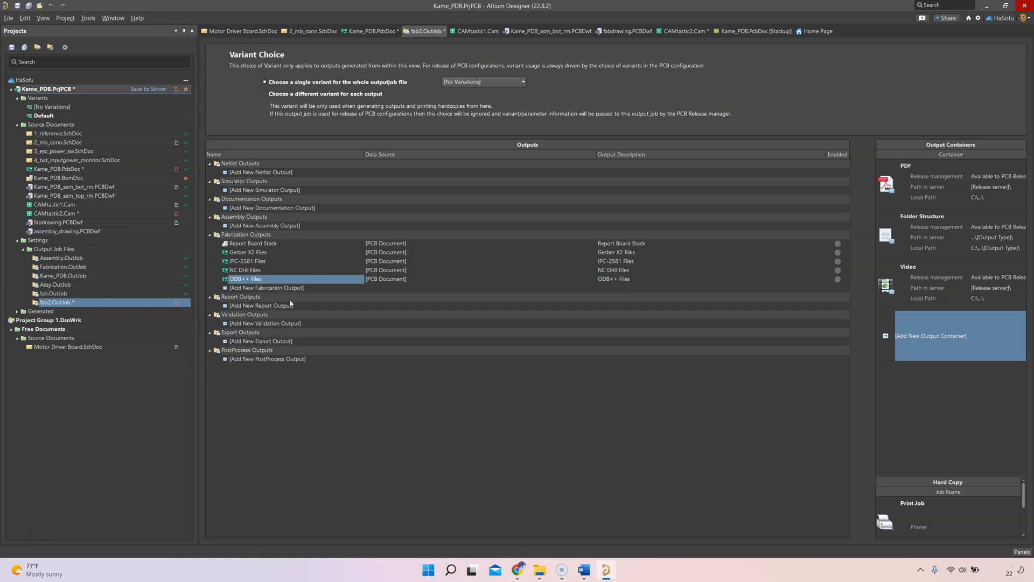
pyautogui.click(267, 288)
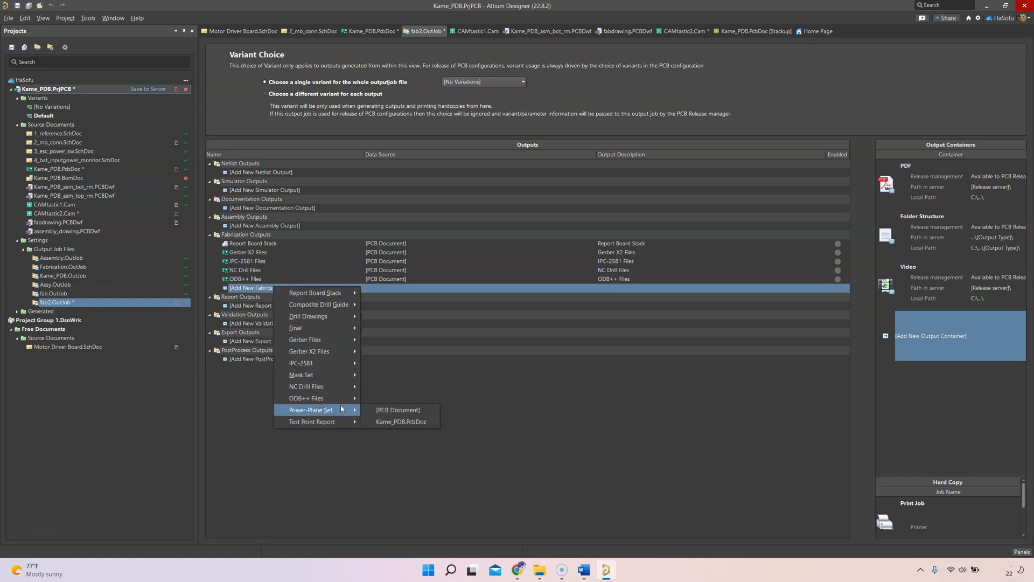
pyautogui.moveTo(317, 340)
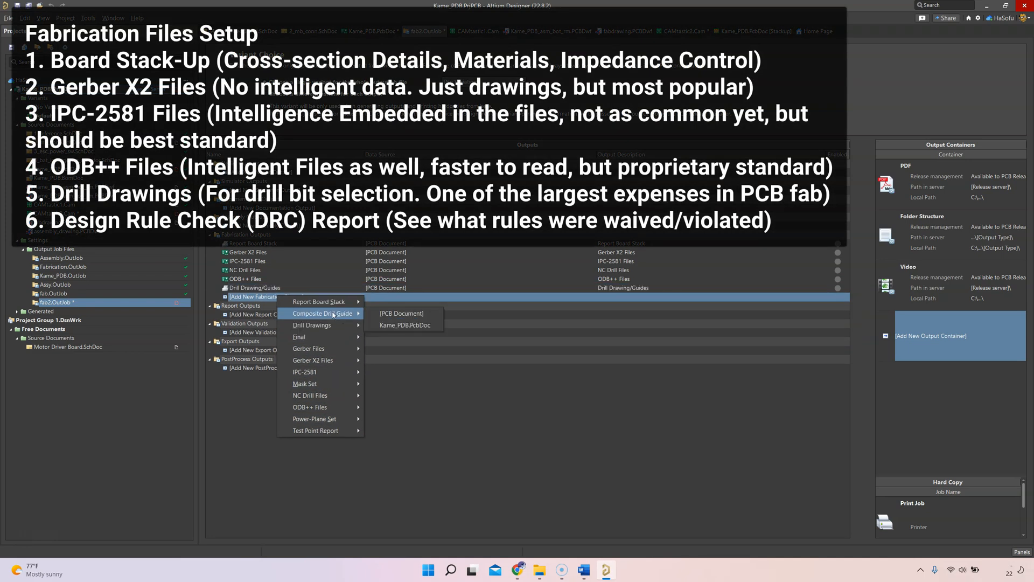
pyautogui.moveTo(318, 302)
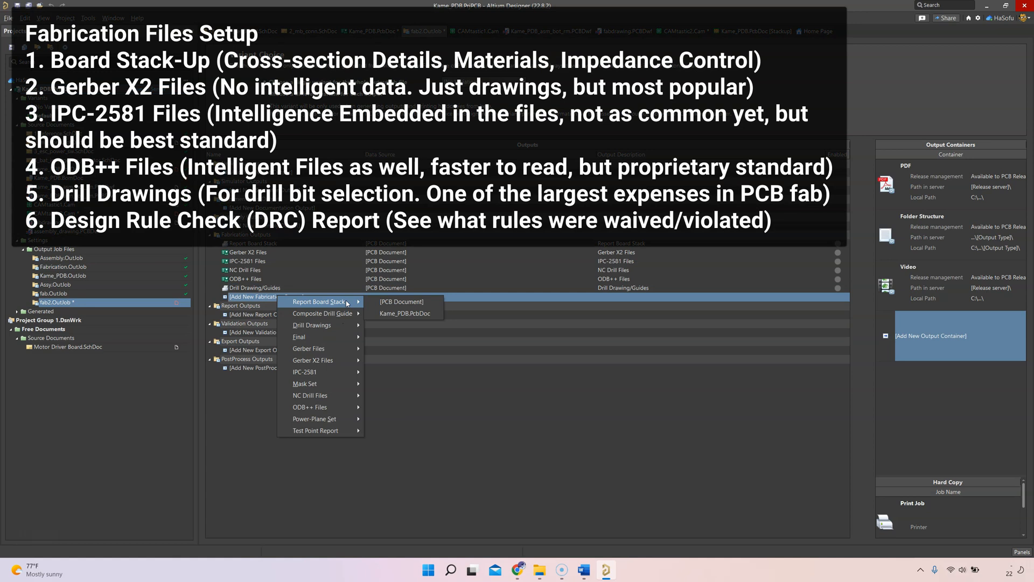
pyautogui.moveTo(299, 337)
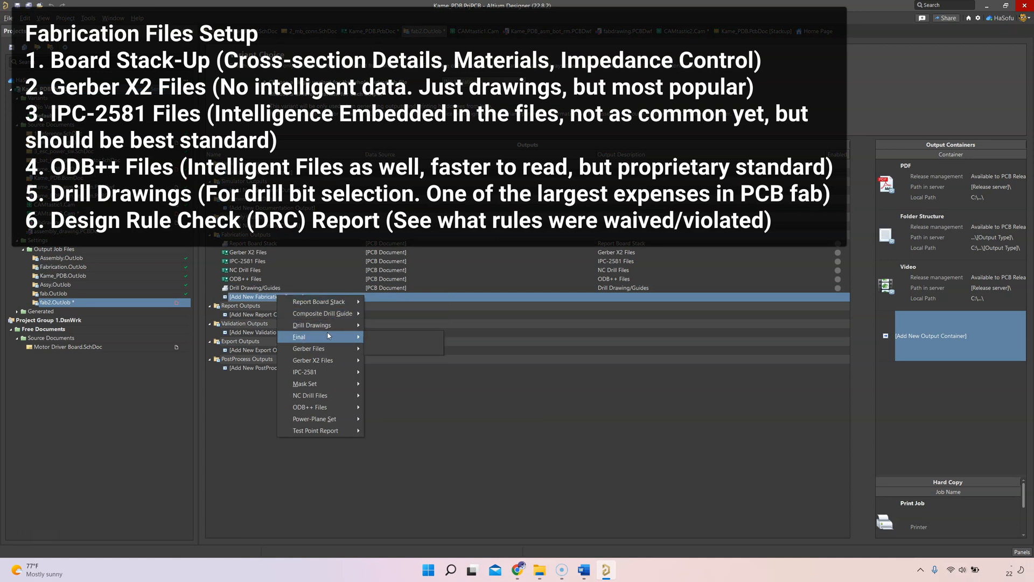
# - Add a Design Rules Check output under Validation Outputs
pyautogui.click(264, 314)
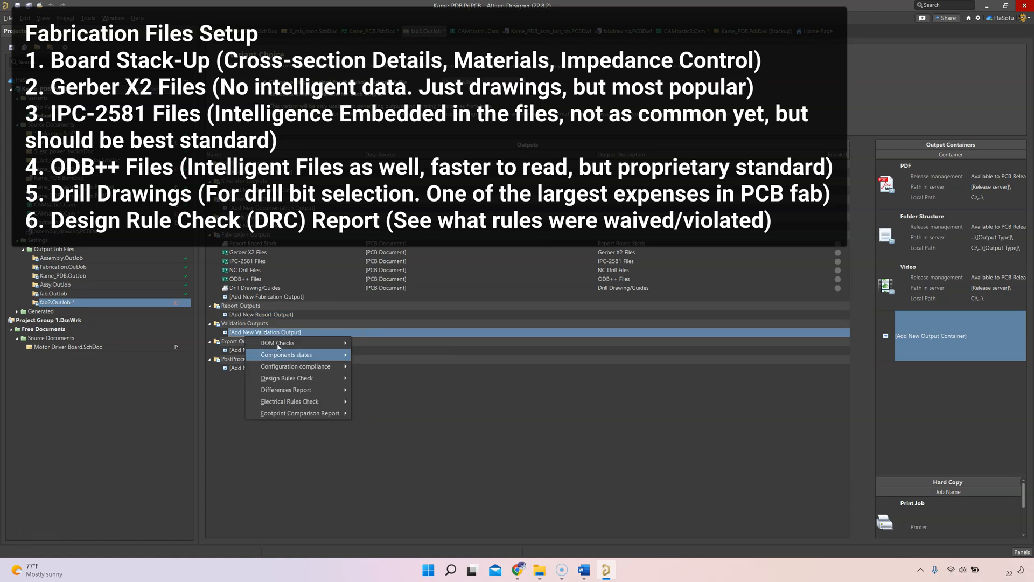
pyautogui.moveTo(296, 367)
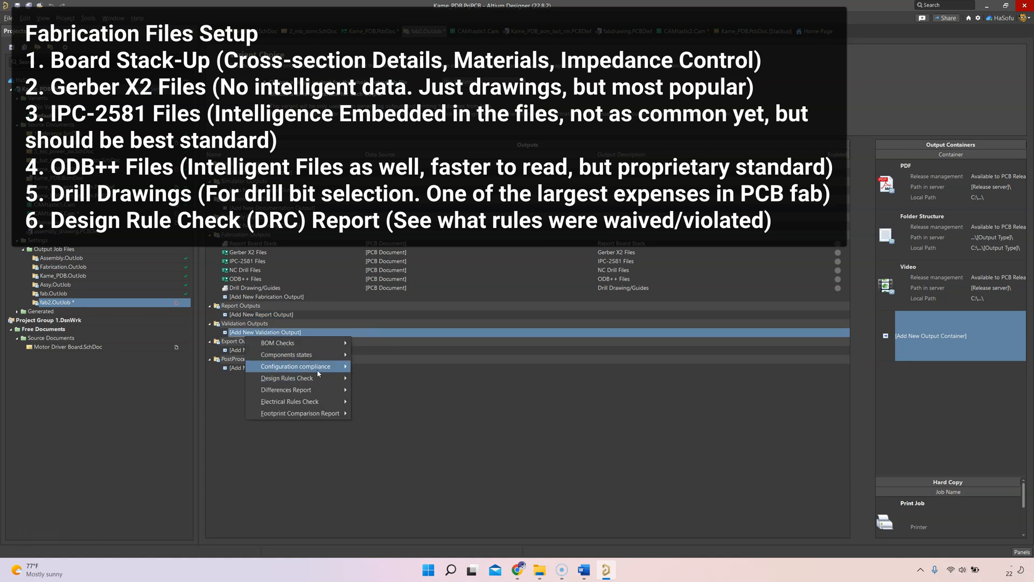
pyautogui.click(286, 378)
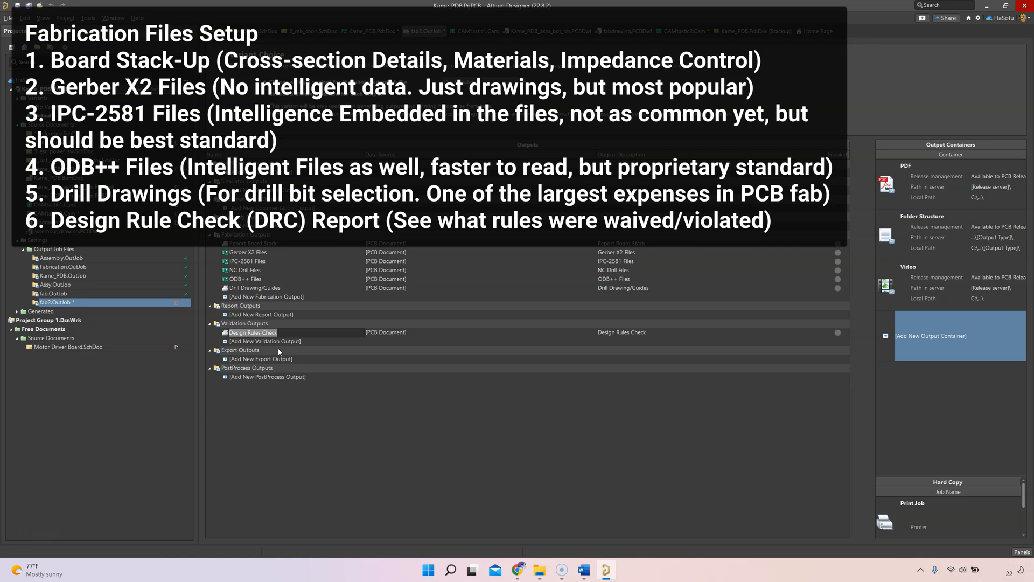
pyautogui.click(253, 332)
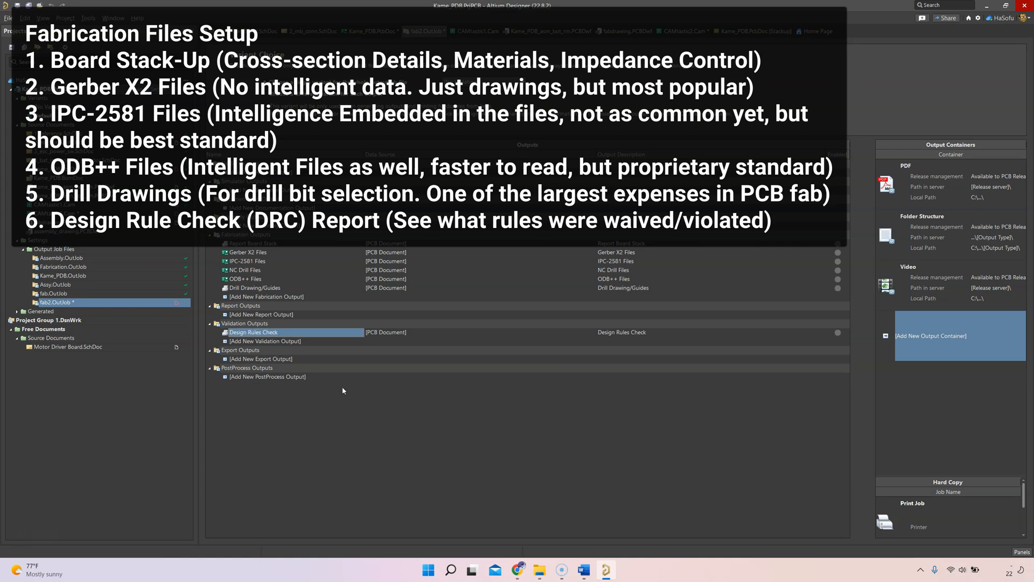
pyautogui.moveTo(285, 363)
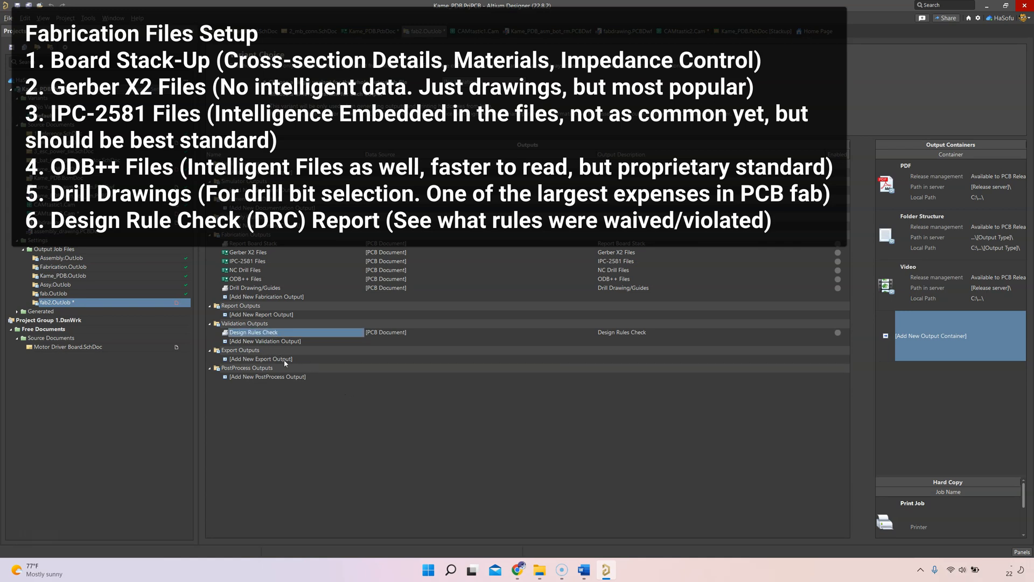
pyautogui.click(261, 359)
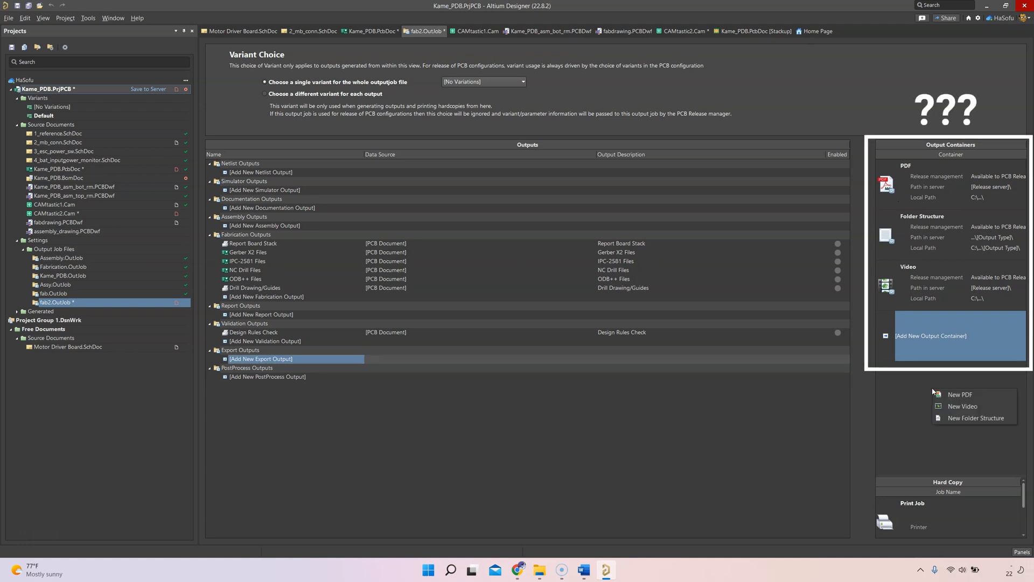
pyautogui.moveTo(280, 244)
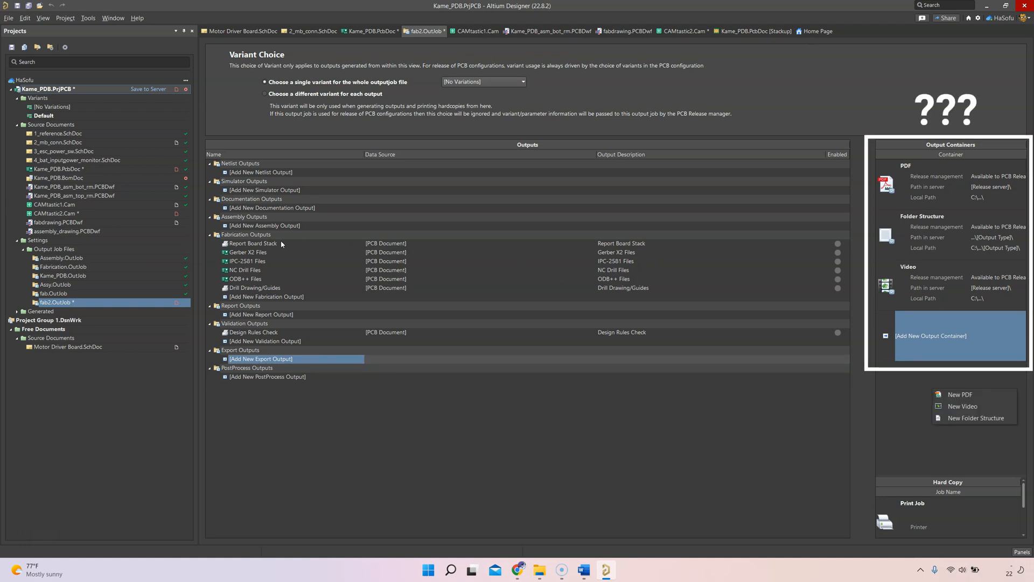
# - Select the PDF container and enable Report Board Stack, Drill Drawing and Design Rules Check
pyautogui.click(252, 243)
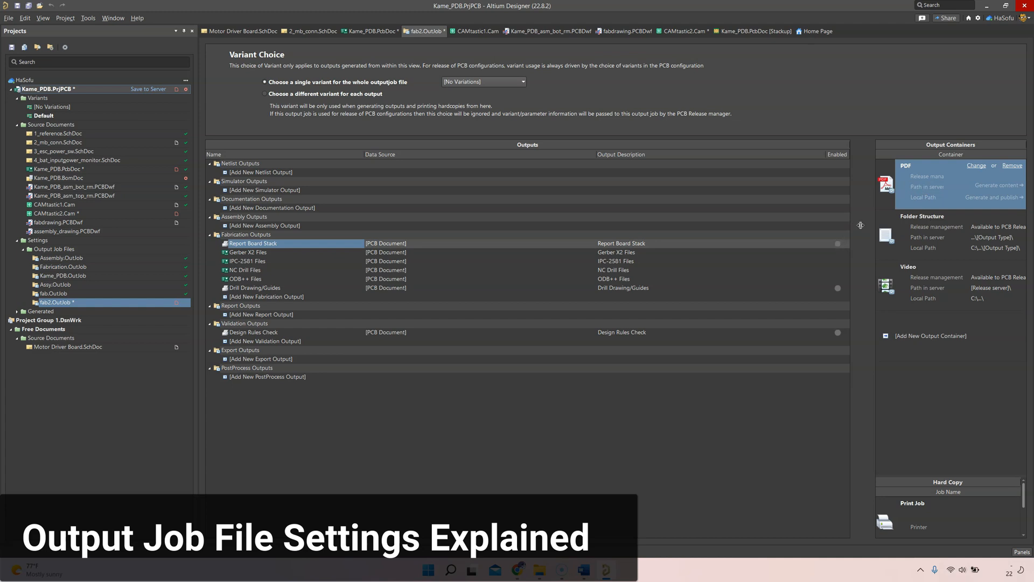
pyautogui.moveTo(843, 252)
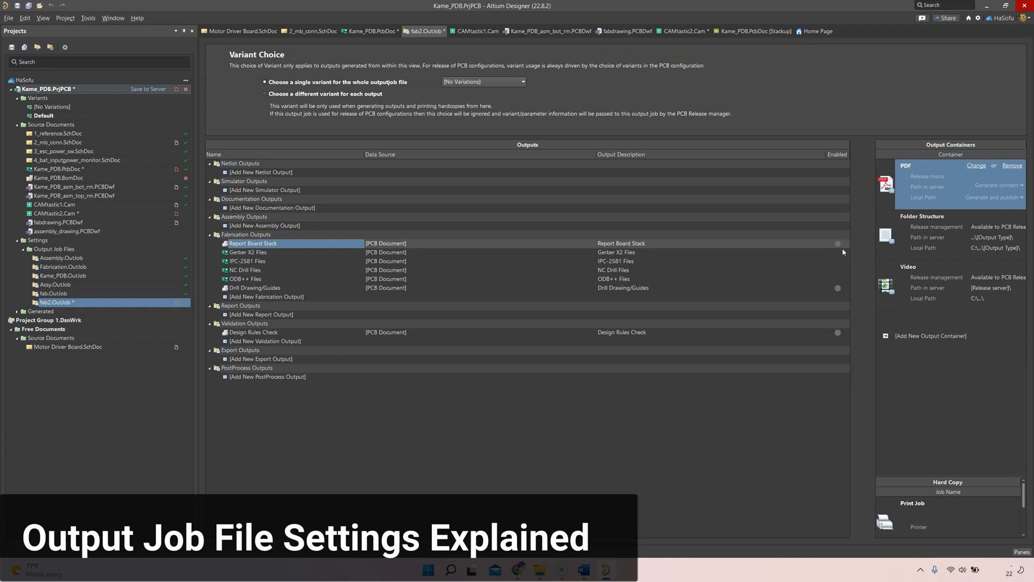
pyautogui.moveTo(846, 250)
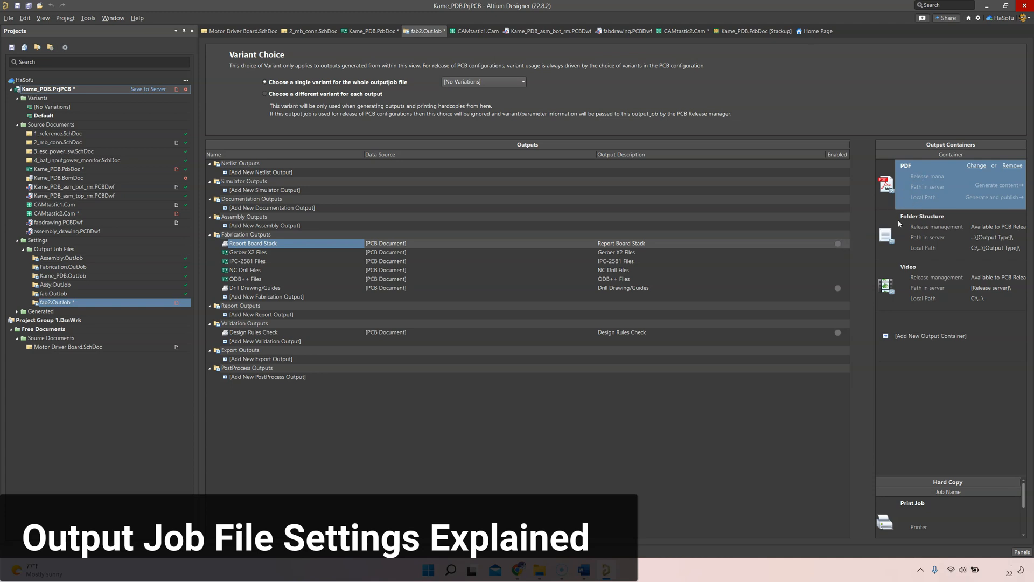
pyautogui.click(837, 244)
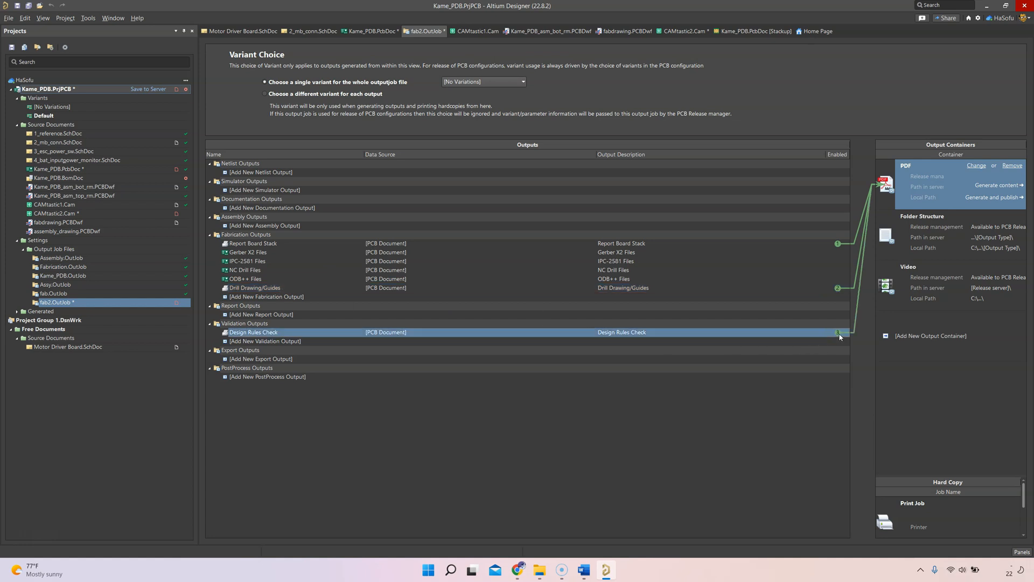
pyautogui.moveTo(838, 276)
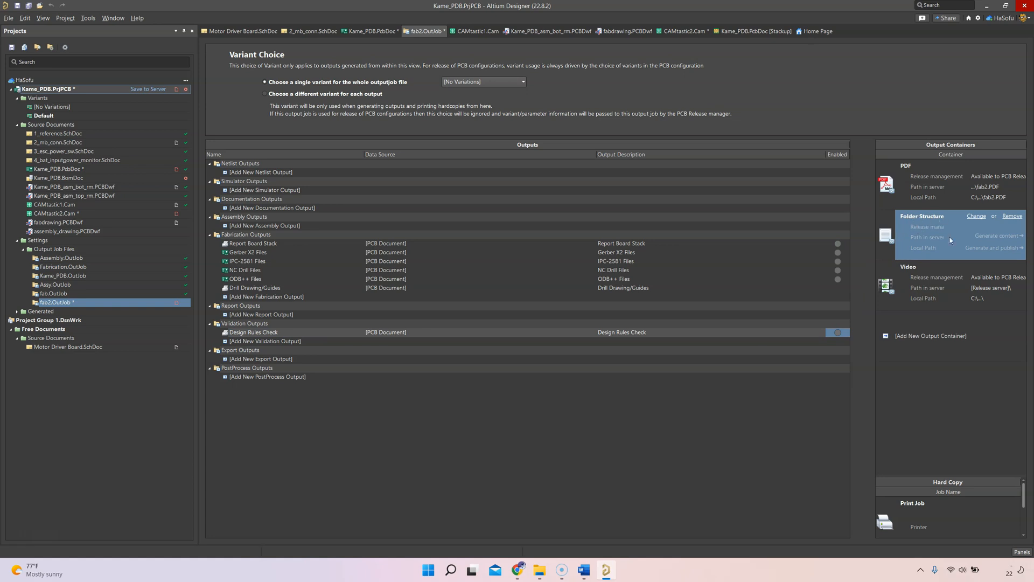
pyautogui.moveTo(834, 256)
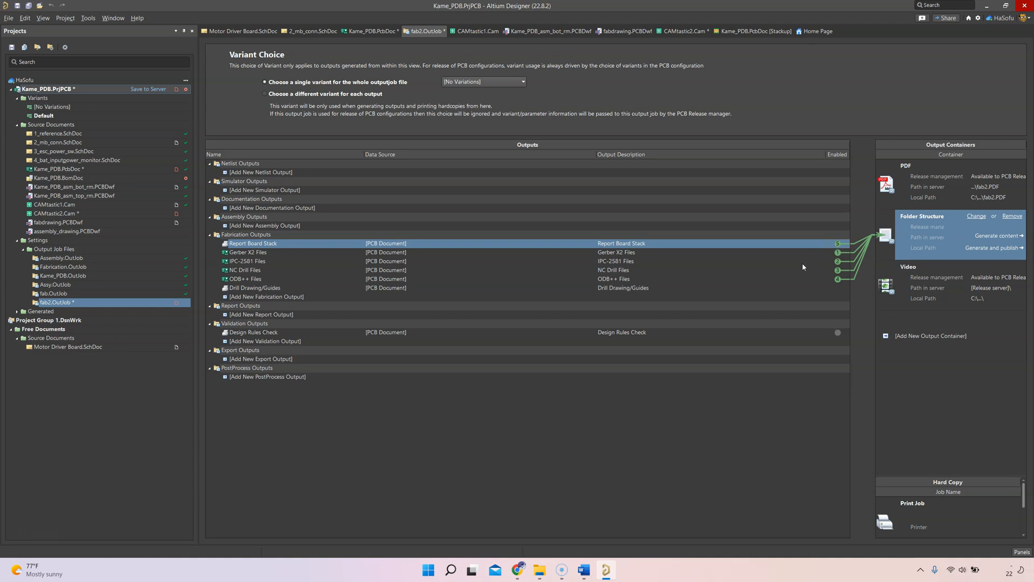
pyautogui.moveTo(847, 283)
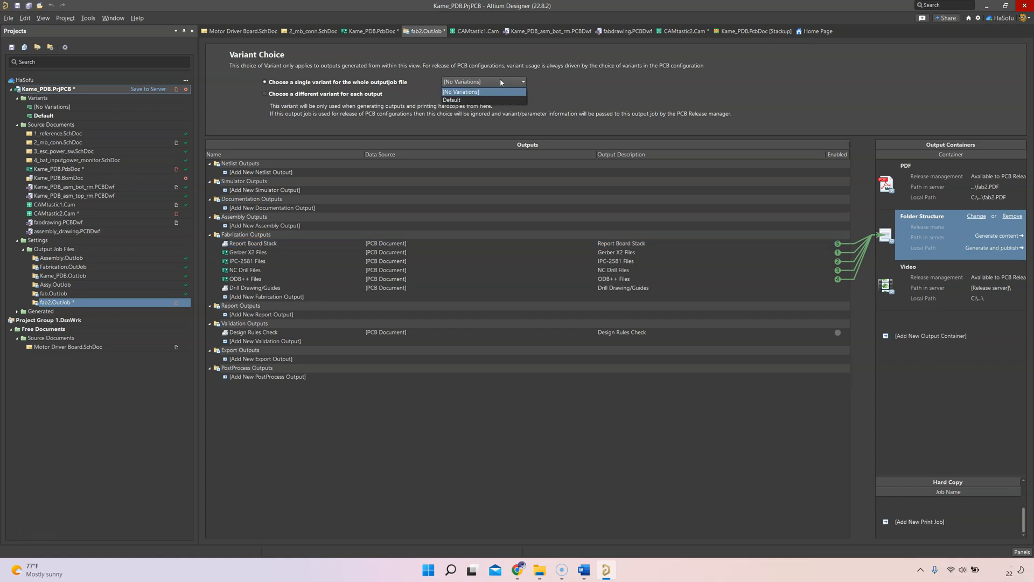
# - Choose the Default variant and enable stack report, Gerber X2, IPC-2581, NC Drill, ODB++ for Folder Structure
pyautogui.click(452, 99)
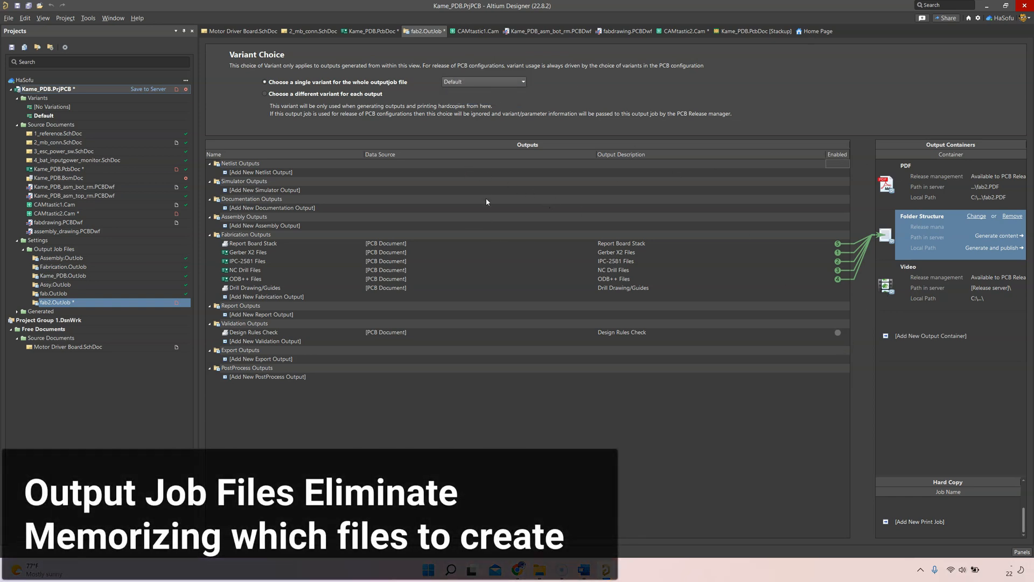
pyautogui.click(251, 234)
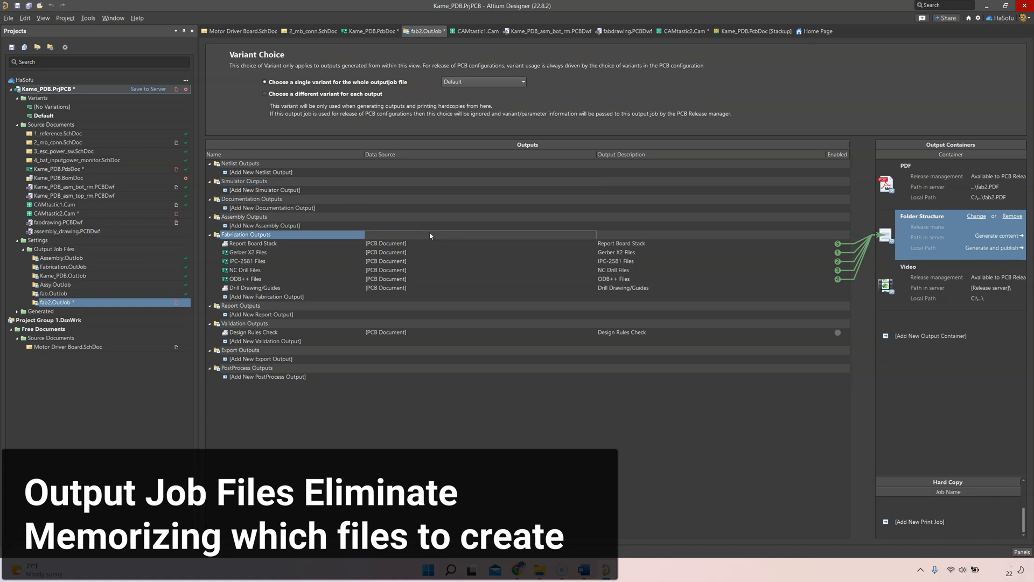
pyautogui.click(246, 270)
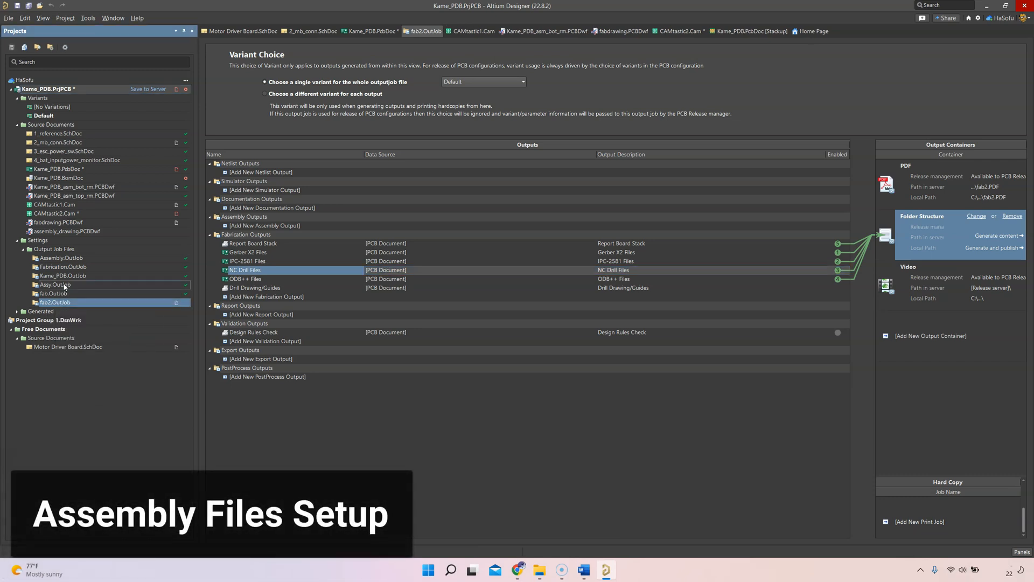
# - In Assy.OutJob, link netlist, 3D print, assembly drawing, pick-and-place and test point outputs to containers
pyautogui.click(54, 284)
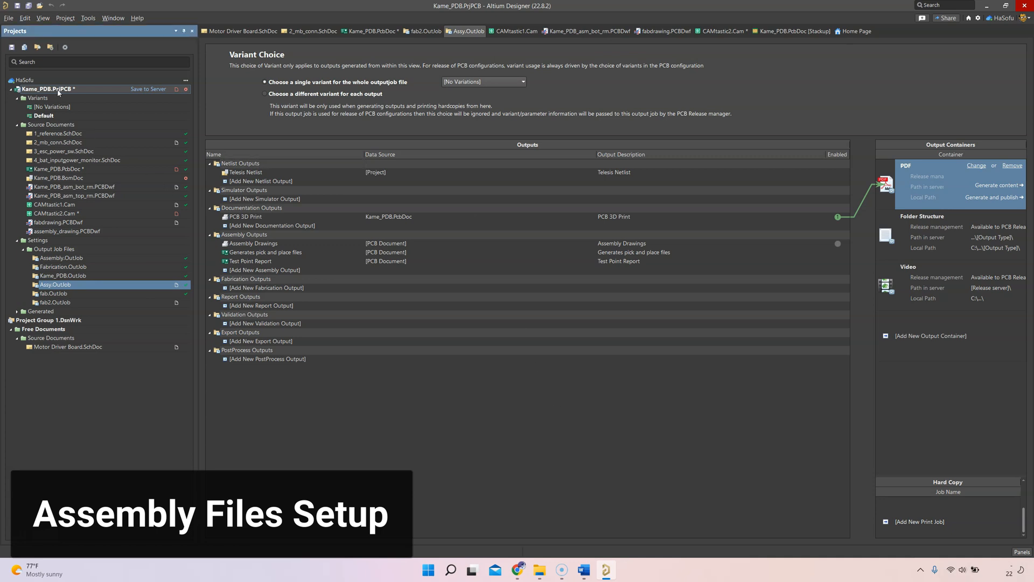
pyautogui.rightClick(59, 88)
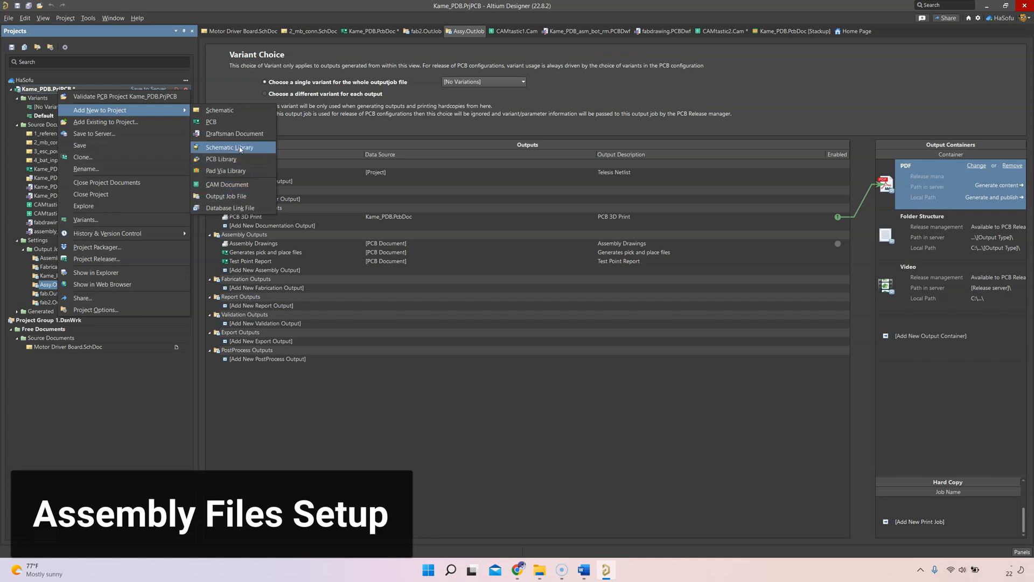
pyautogui.moveTo(234, 196)
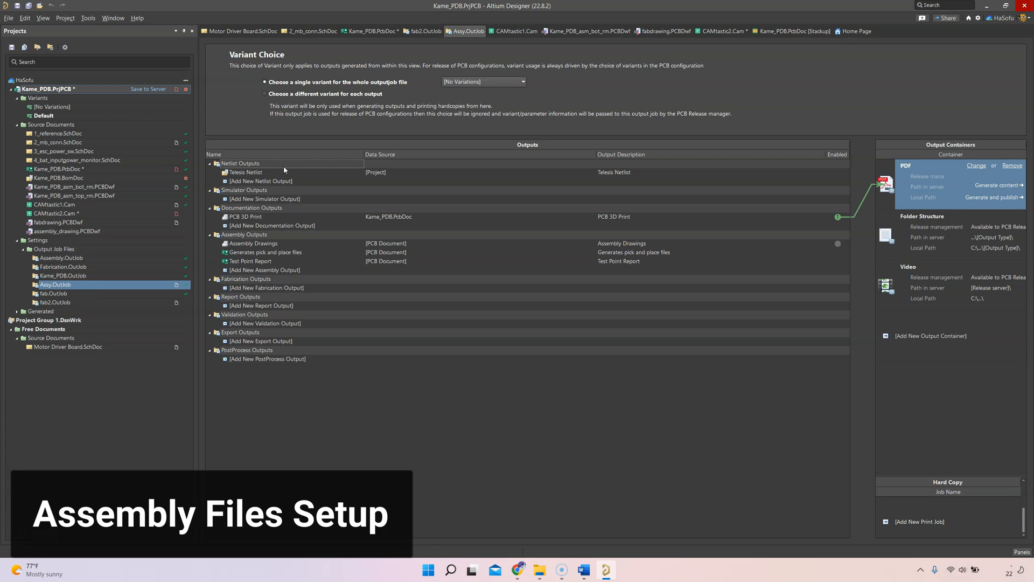
pyautogui.moveTo(284, 171)
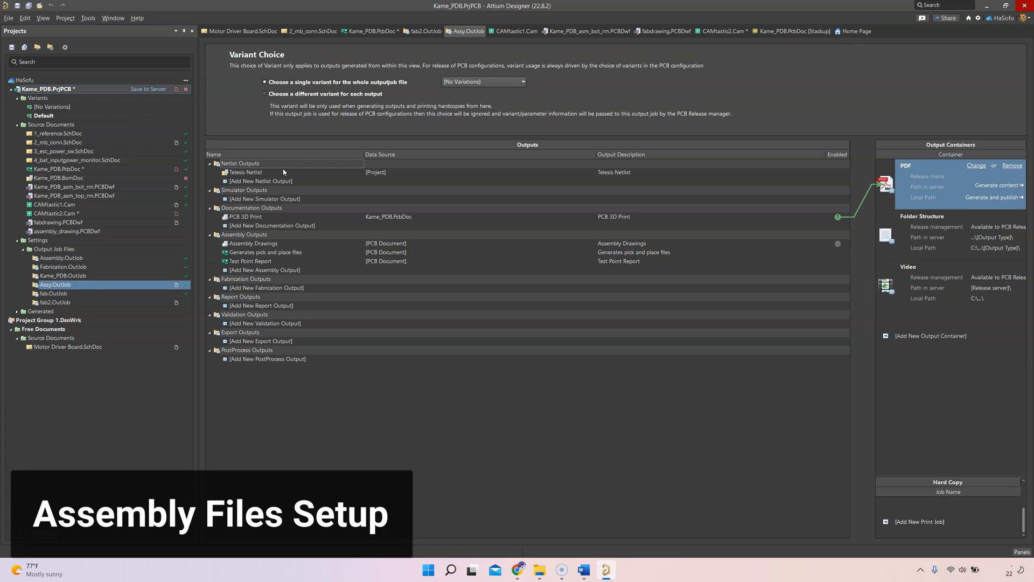
pyautogui.click(246, 172)
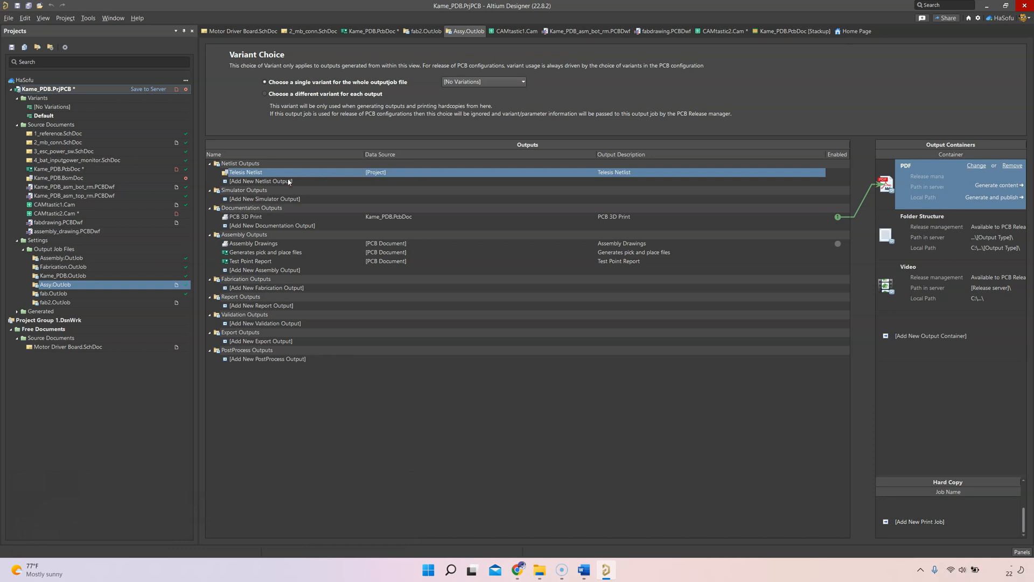
pyautogui.click(260, 181)
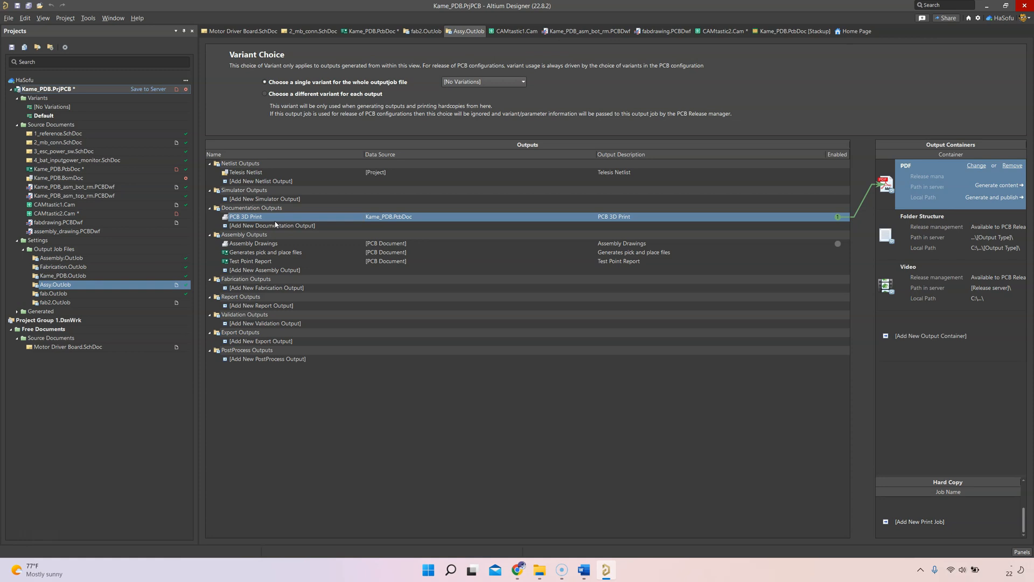
pyautogui.click(253, 244)
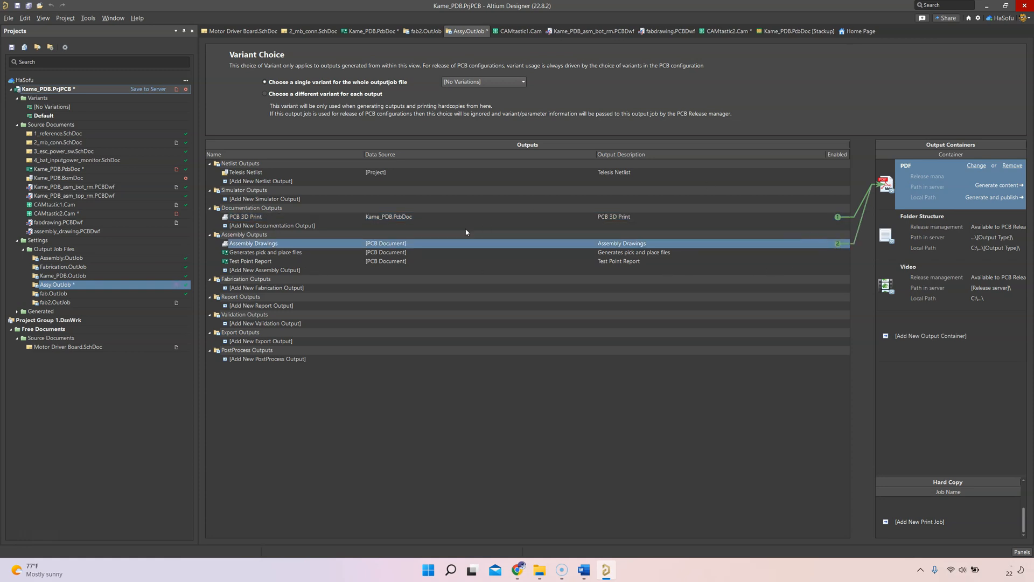
pyautogui.click(265, 252)
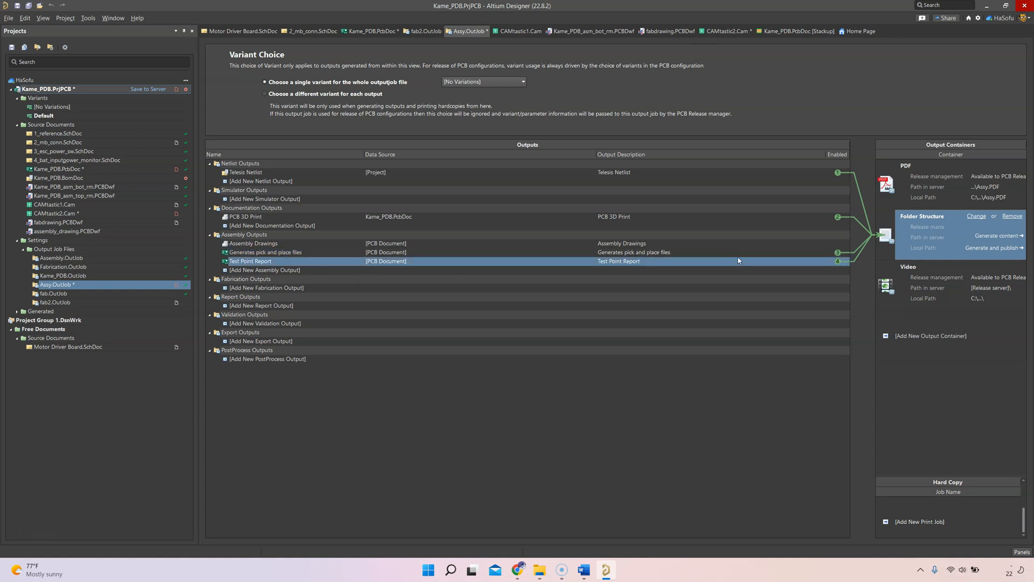
pyautogui.moveTo(297, 276)
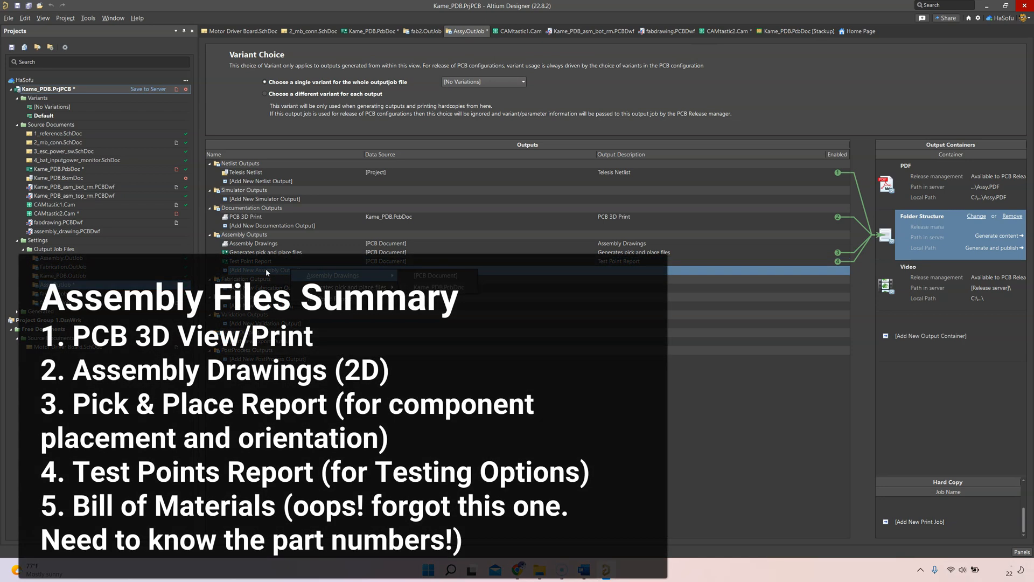
pyautogui.moveTo(279, 272)
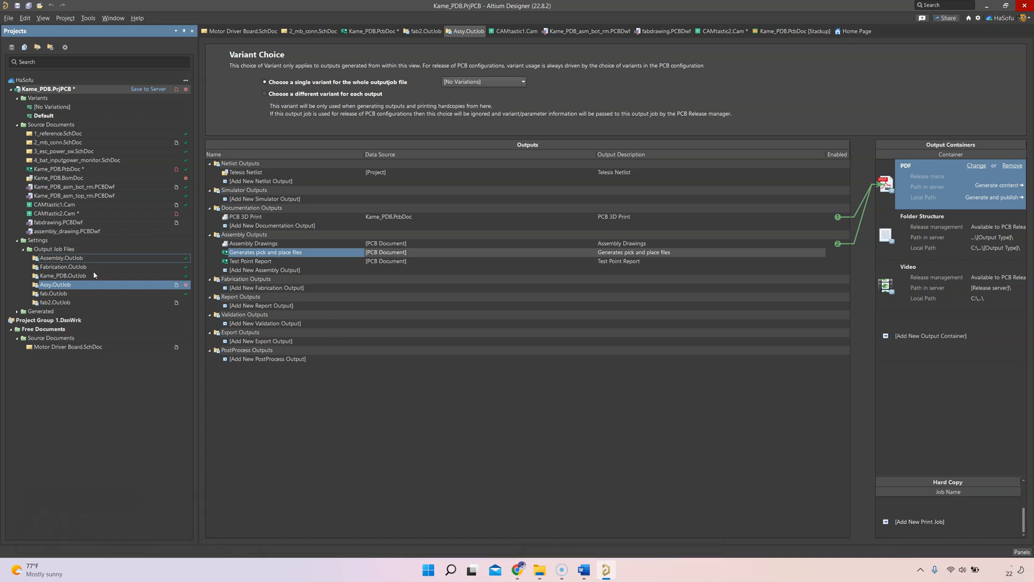
# - Launch Project Releaser from the Kame_PDB project's context menu
pyautogui.rightClick(47, 88)
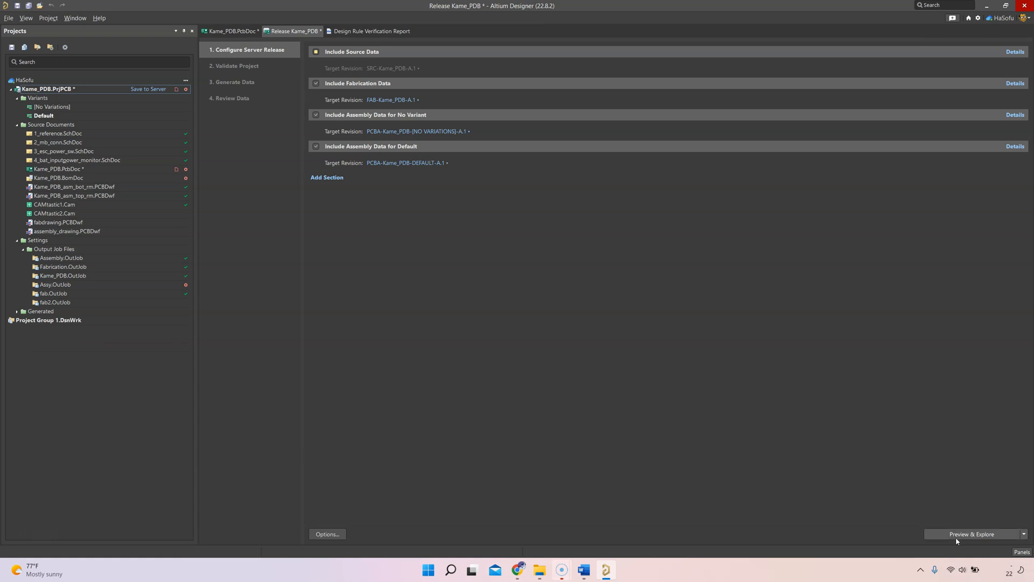
pyautogui.moveTo(465, 262)
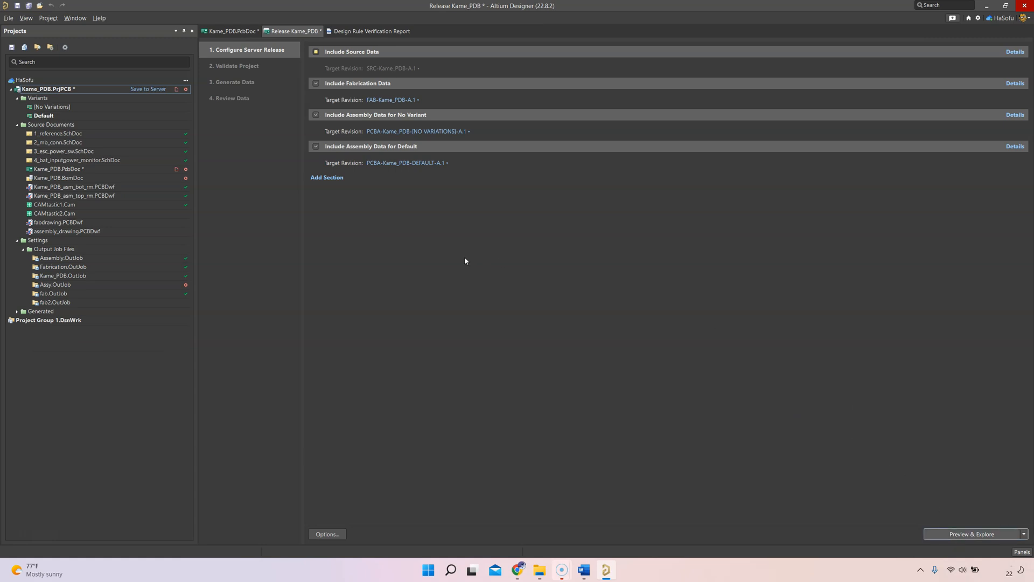
# - Generate release data with Preview & Explore and open Assembly/AssemblyDrawing.pdf in Acrobat
pyautogui.click(973, 534)
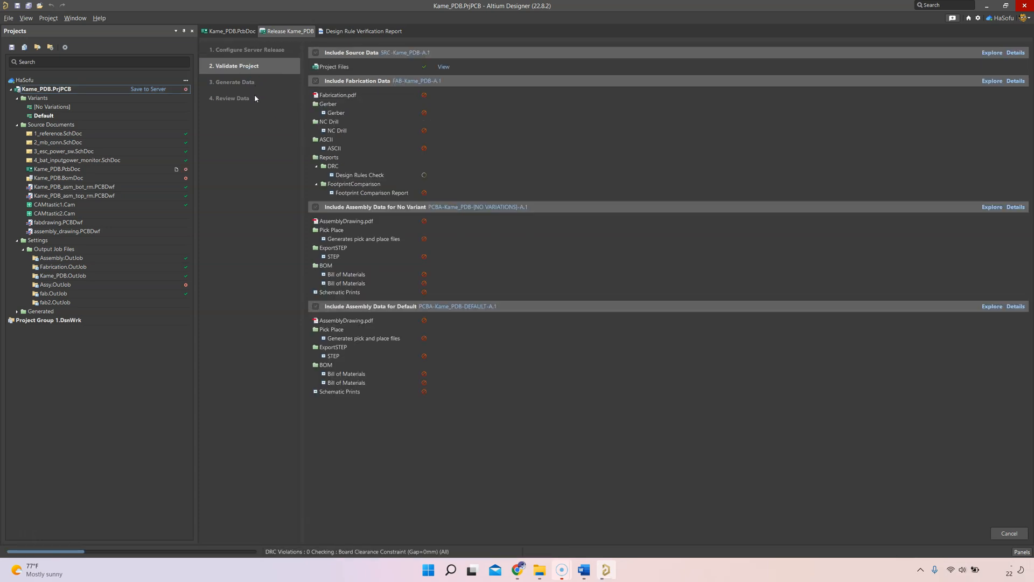
pyautogui.click(235, 65)
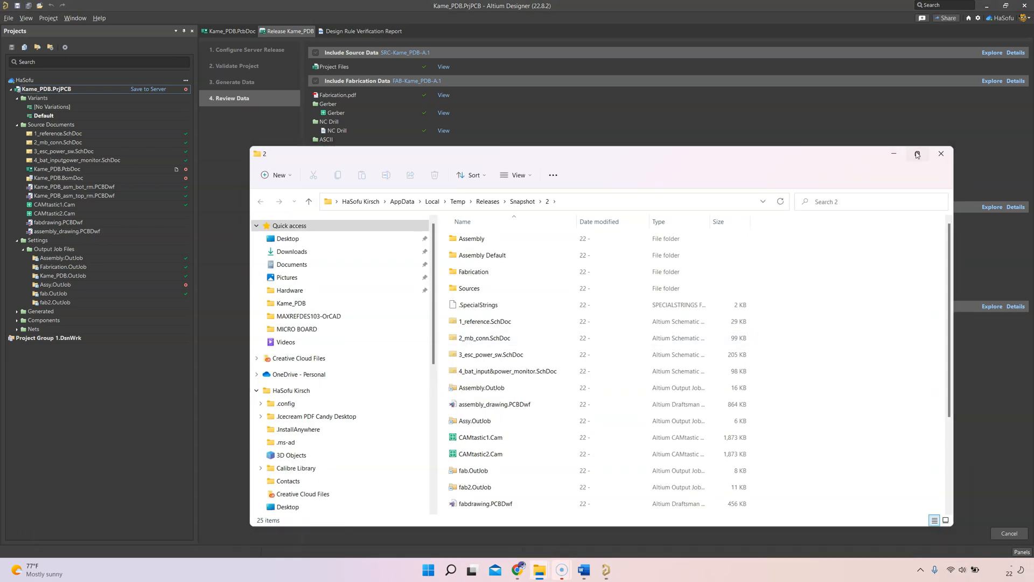
pyautogui.click(917, 153)
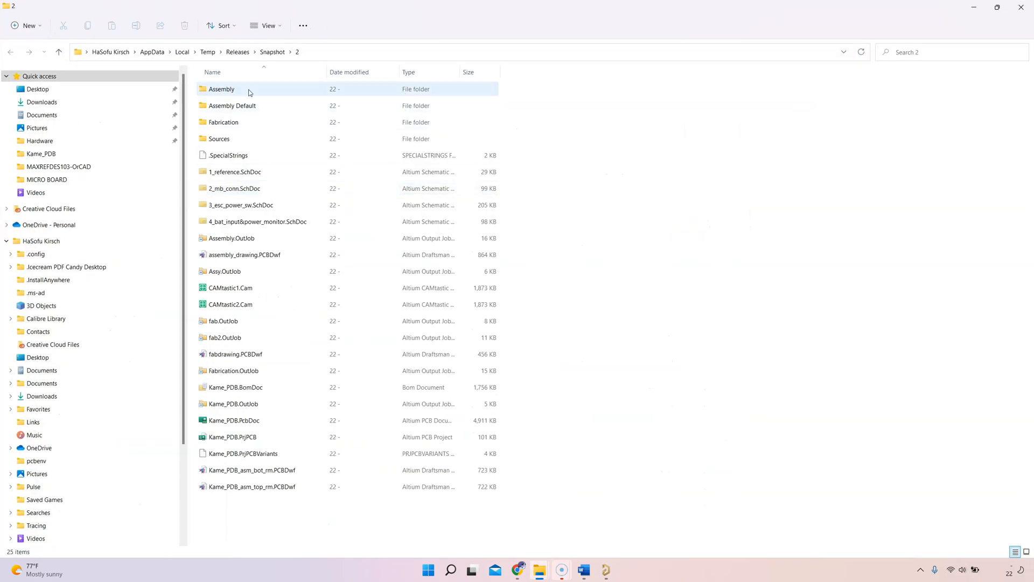
pyautogui.doubleClick(221, 88)
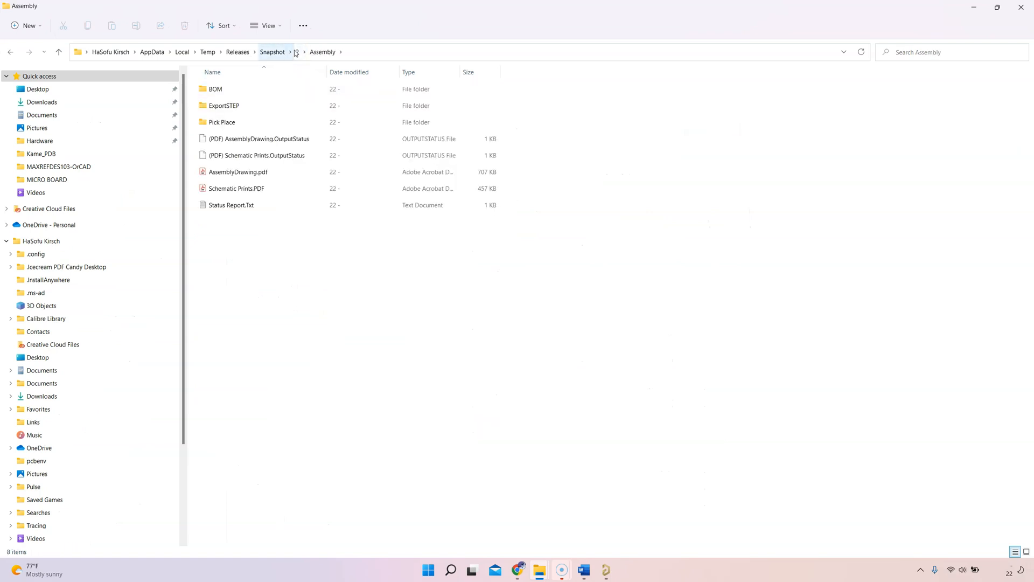
pyautogui.click(238, 171)
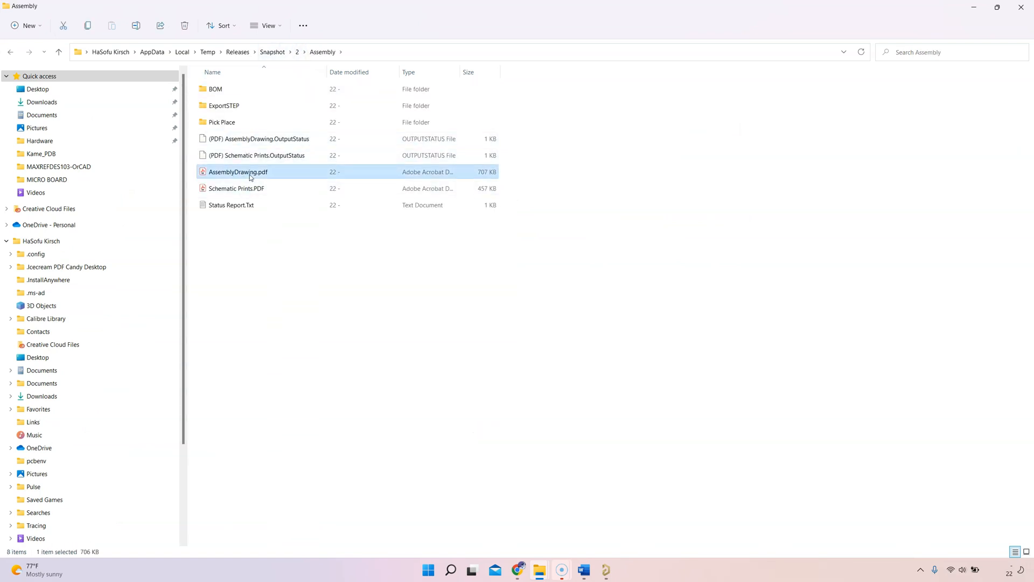
pyautogui.doubleClick(238, 172)
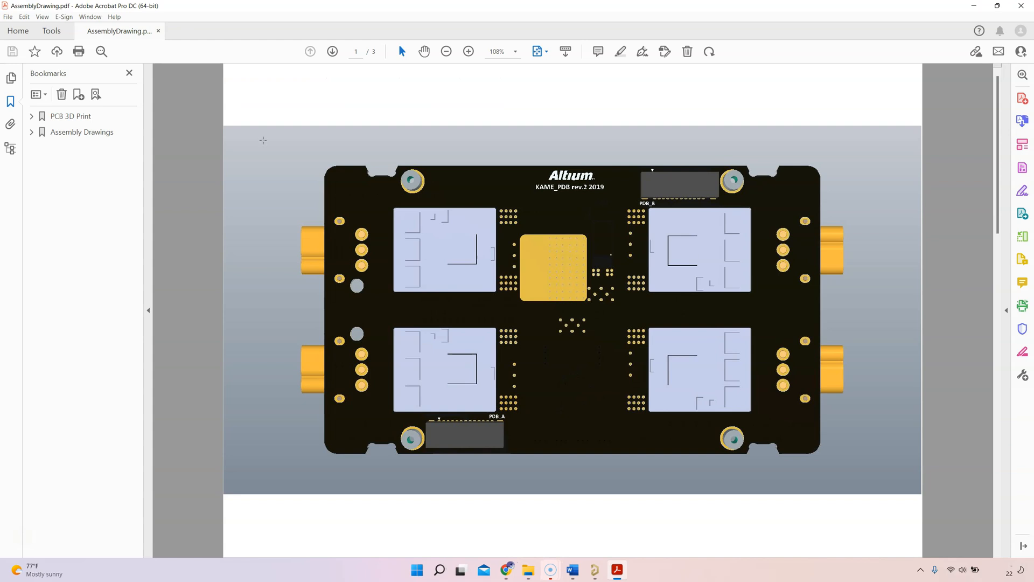
# - Expand bookmarks PCB 3D Print, Kame_PDB.PcbDoc, Components and C2 down to its pads
pyautogui.click(31, 117)
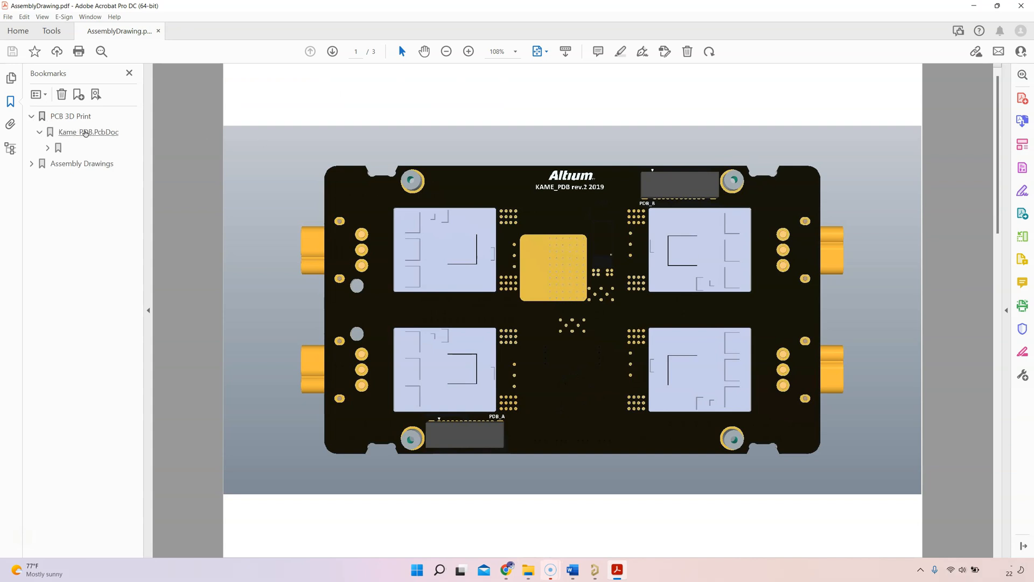
pyautogui.click(47, 147)
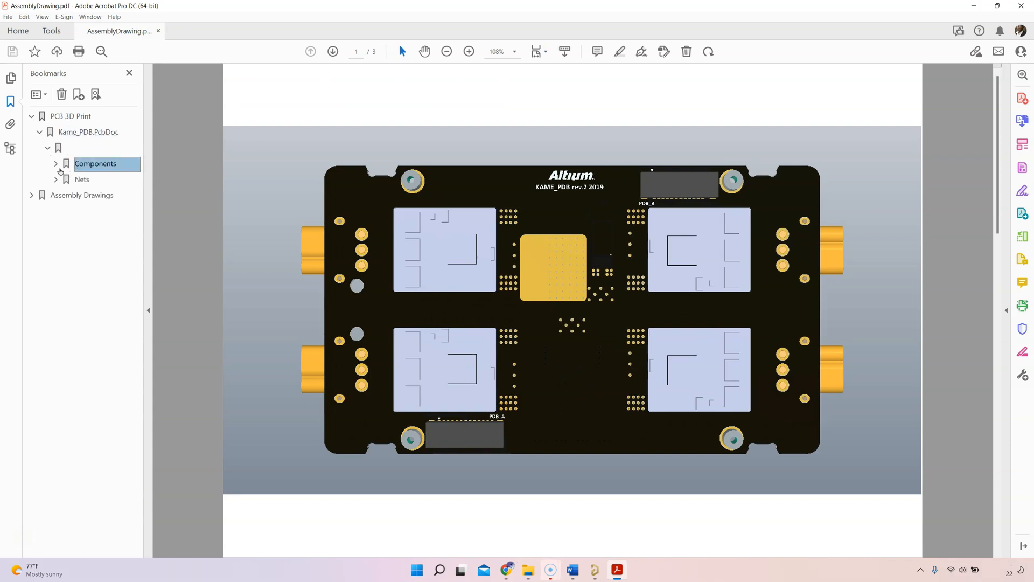
pyautogui.click(55, 163)
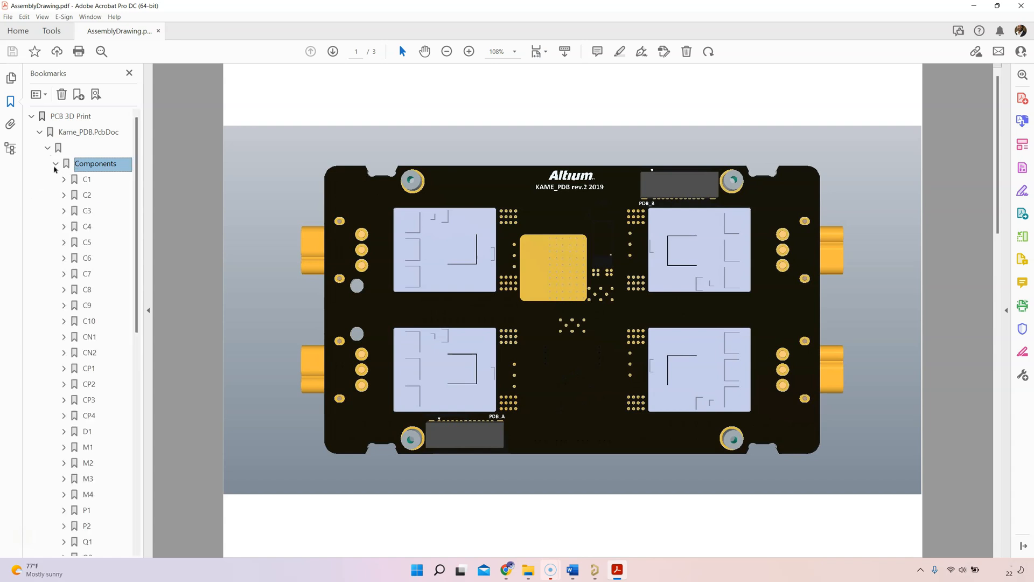
pyautogui.click(64, 195)
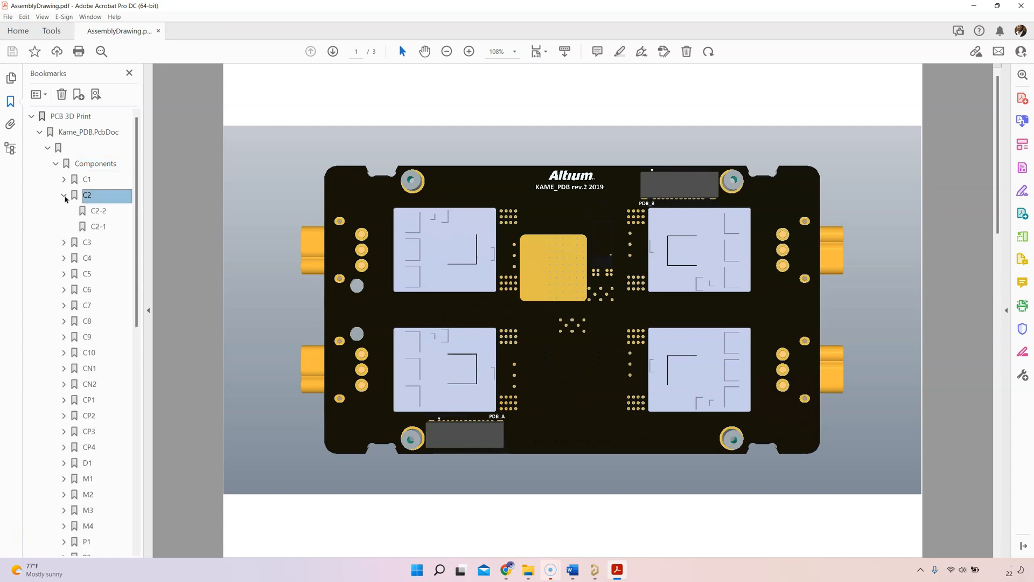
pyautogui.click(99, 226)
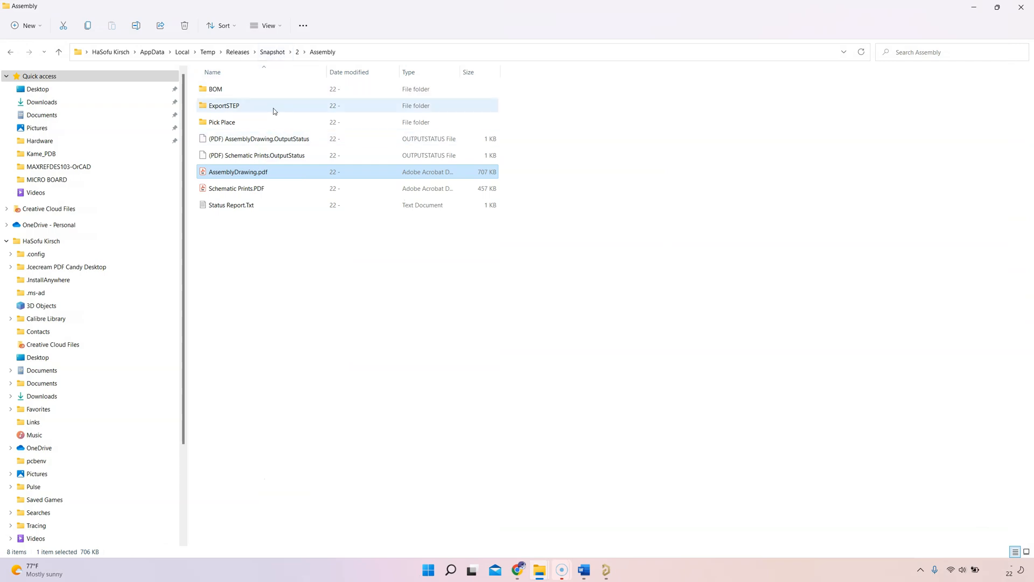
# - Open Fabrication.pdf from the release snapshot's Fabrication folder
pyautogui.click(271, 52)
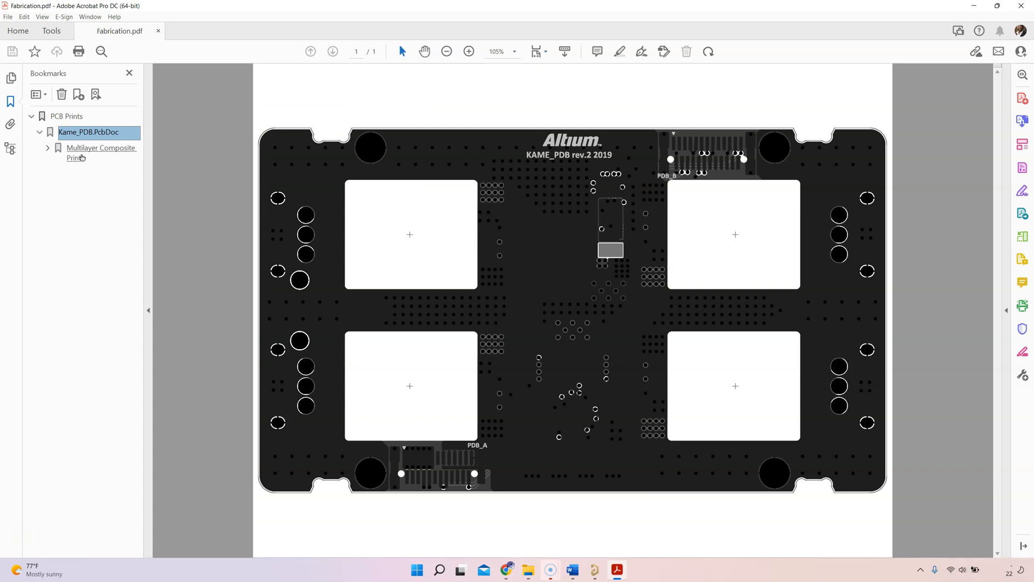
# - Expand Multilayer Composite Print and Components bookmarks, then select C1
pyautogui.click(47, 148)
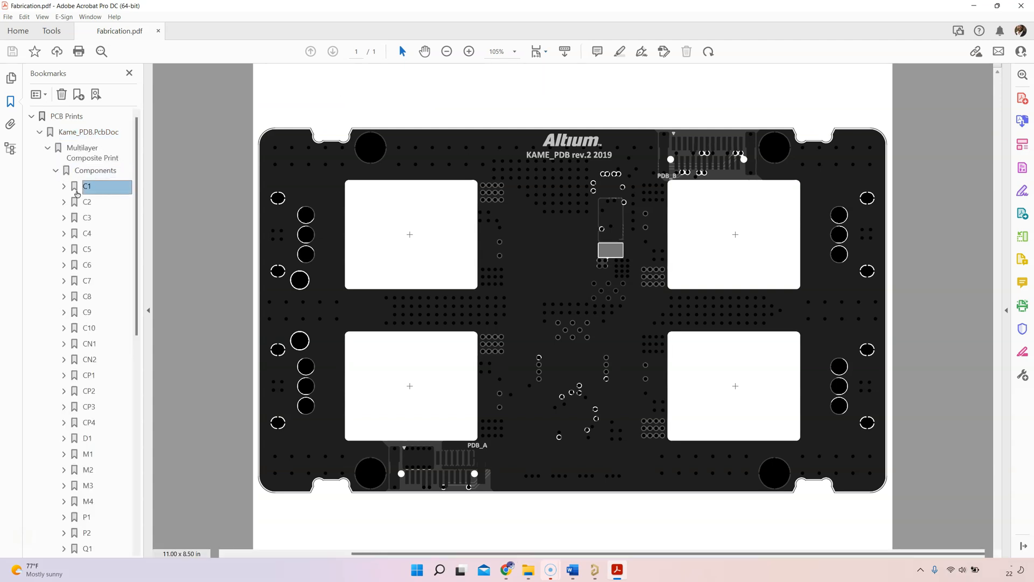
pyautogui.click(86, 218)
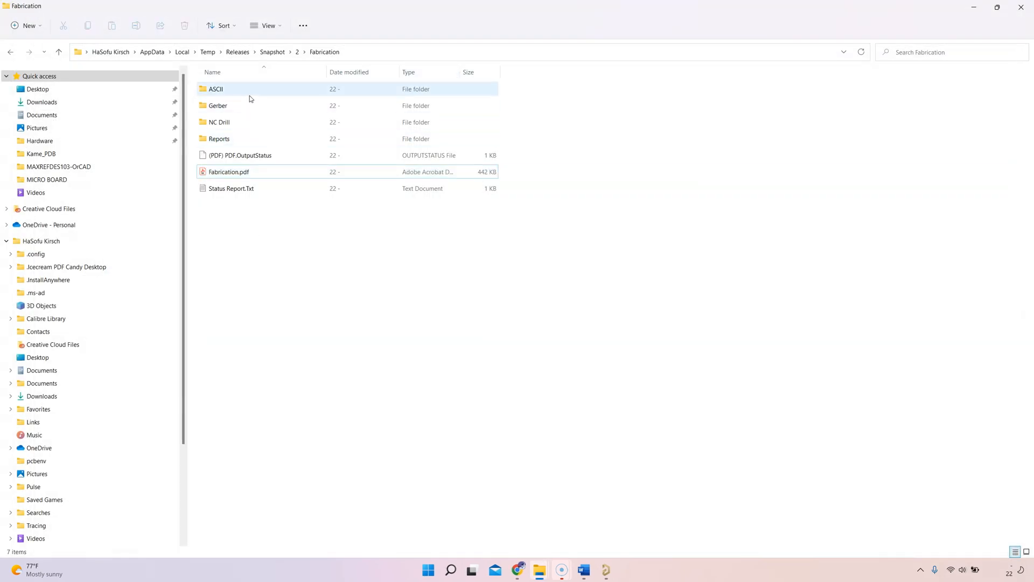
# - Browse the Gerber, NC Drill and Reports subfolders, then close File Explorer
pyautogui.doubleClick(219, 122)
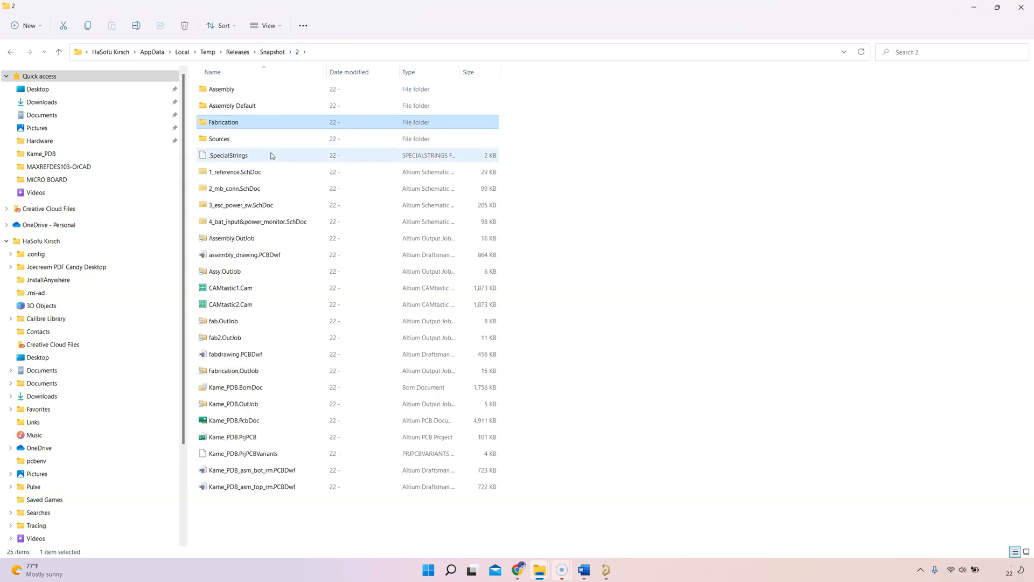
pyautogui.click(244, 255)
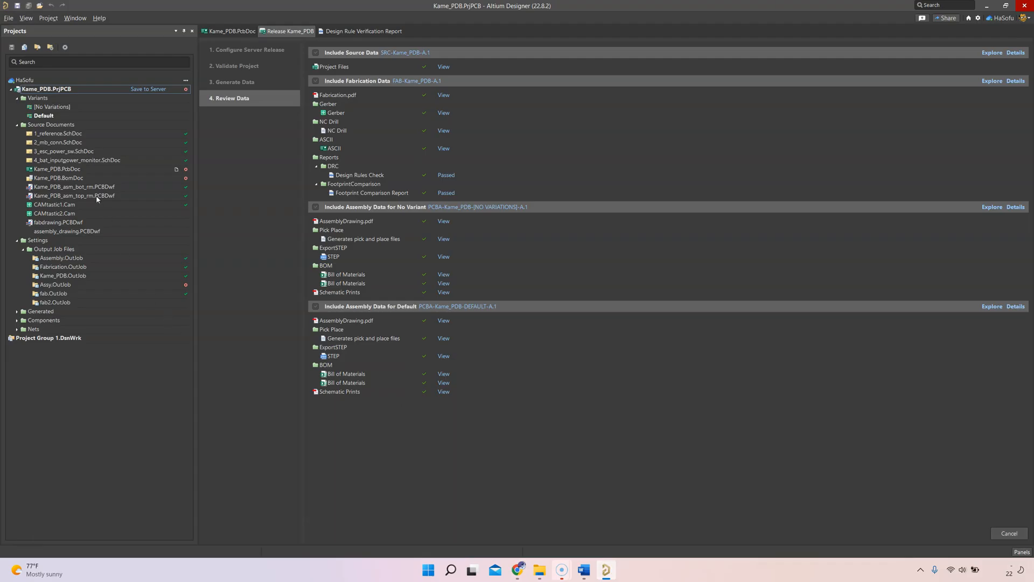
pyautogui.moveTo(518, 570)
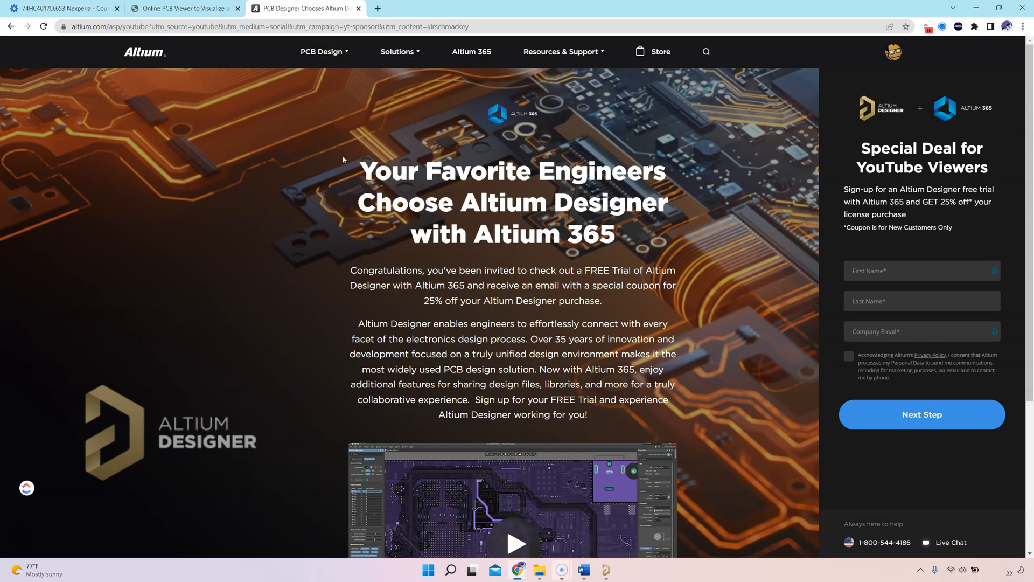
pyautogui.moveTo(667, 245)
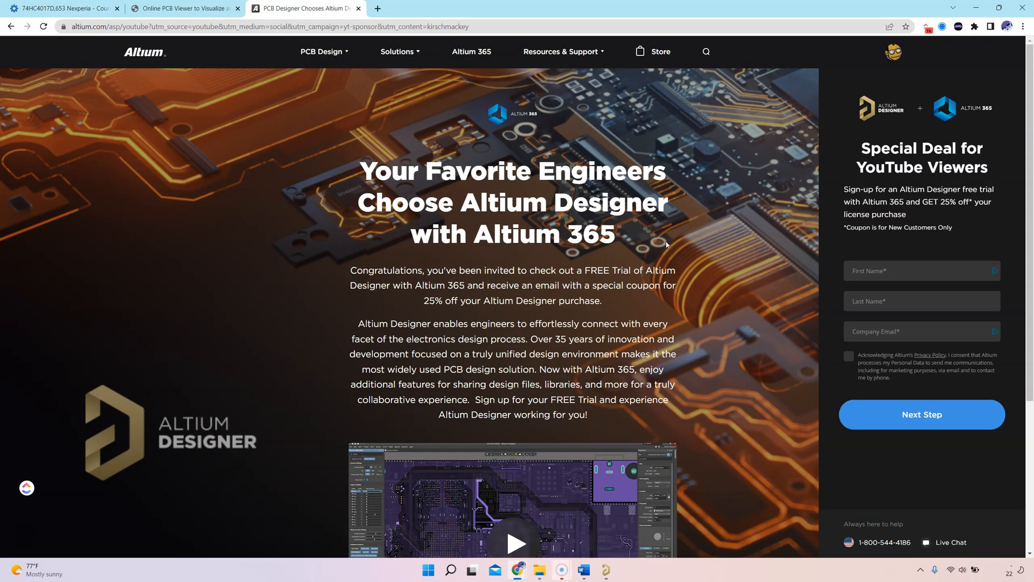
pyautogui.moveTo(690, 255)
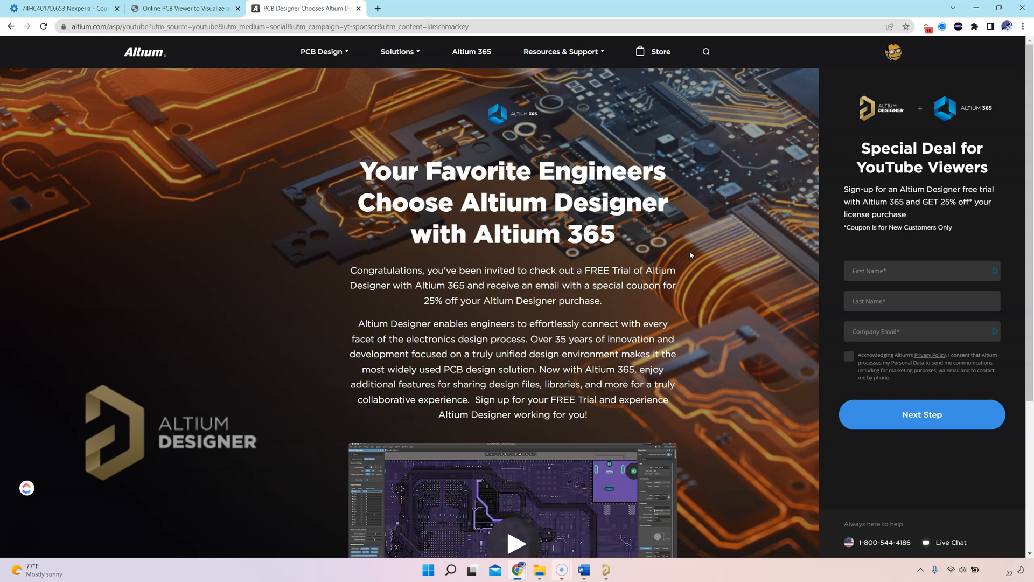
pyautogui.moveTo(718, 273)
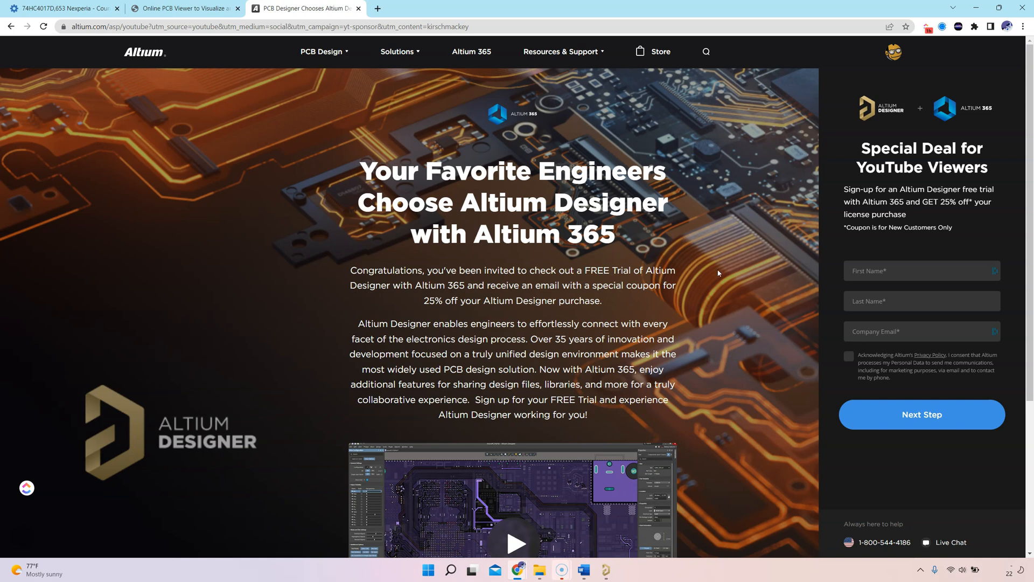
# - Scroll through the Altium free-trial offer page for YouTube viewers
pyautogui.scroll(-3)
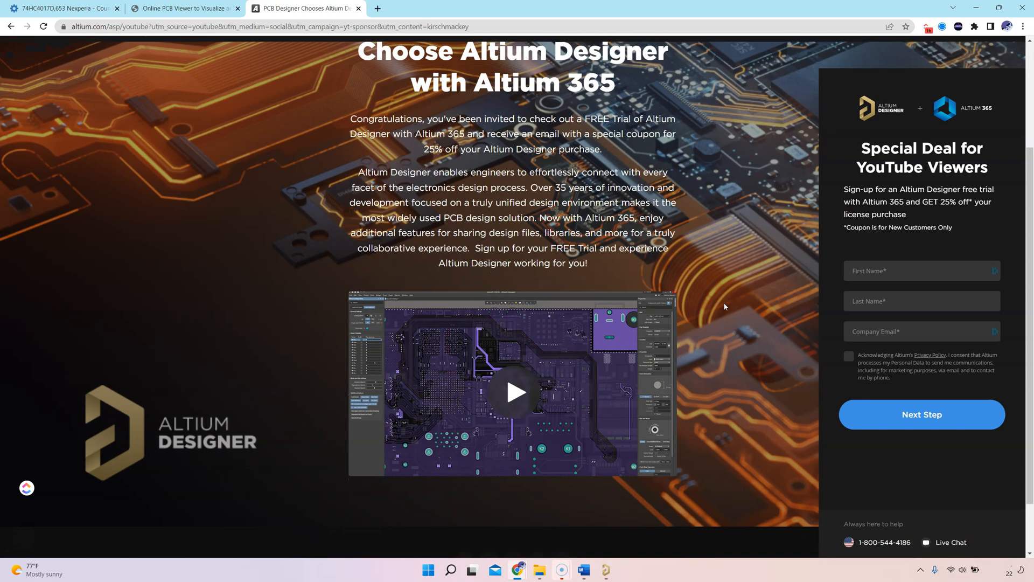
pyautogui.moveTo(718, 283)
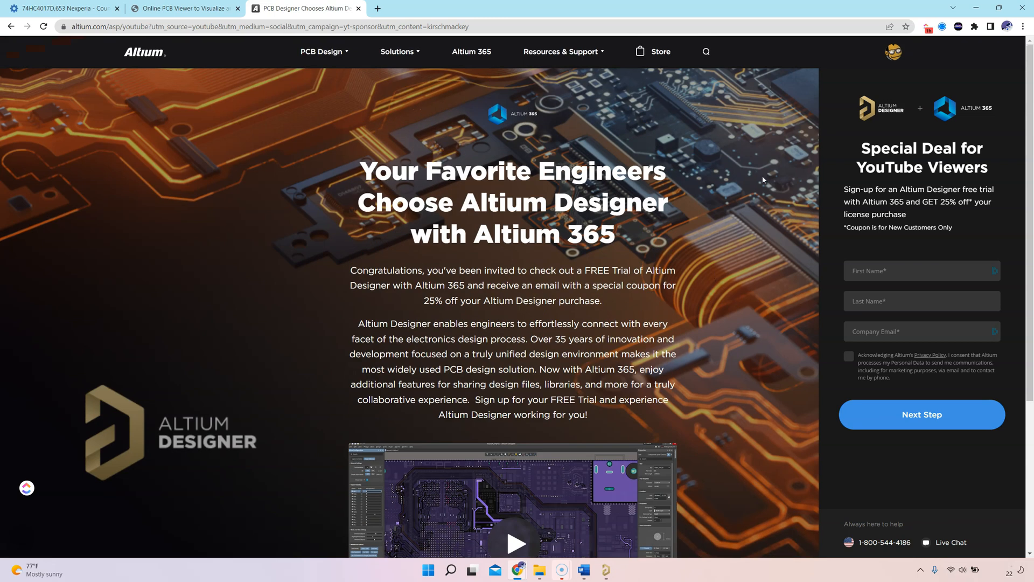
pyautogui.moveTo(202, 155)
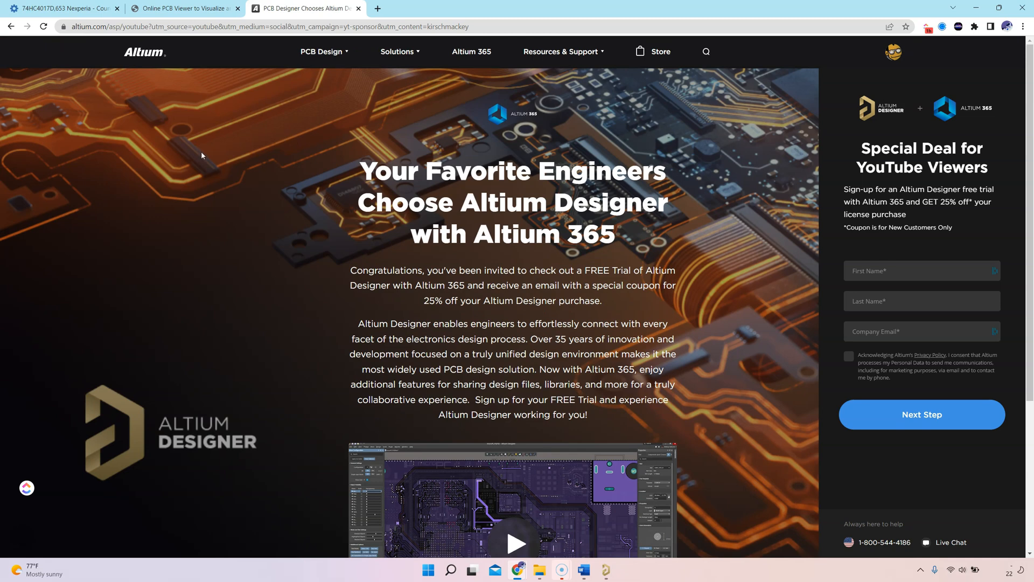
# - Browse the Altium 365 Viewer page's Features section, then return Home
pyautogui.click(185, 9)
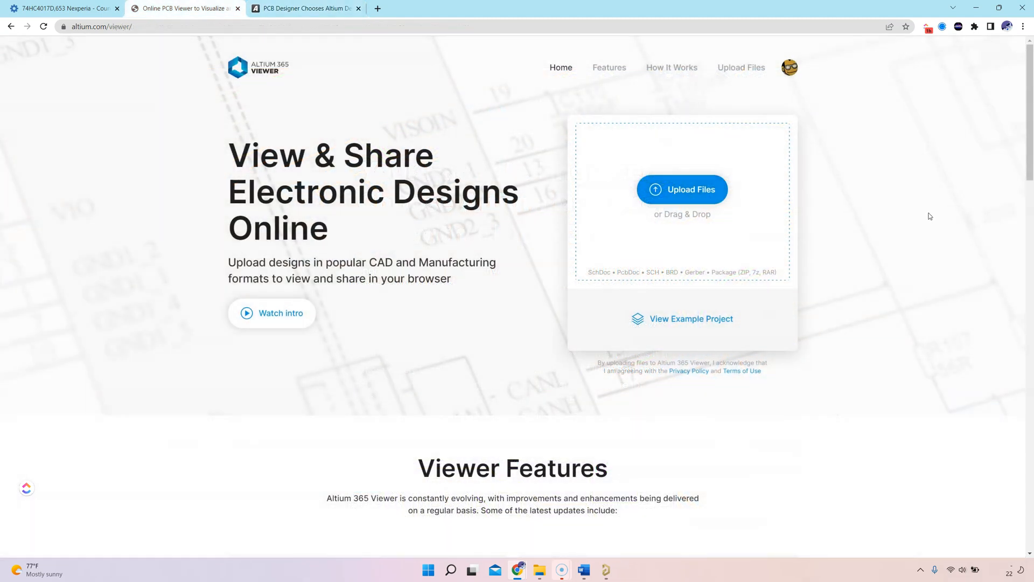
pyautogui.scroll(-3)
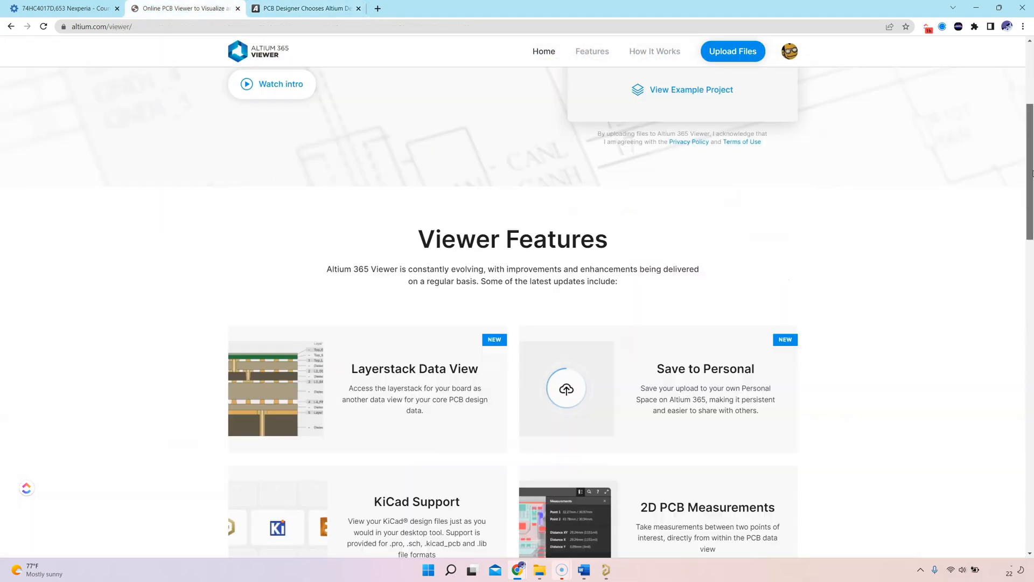
pyautogui.scroll(3)
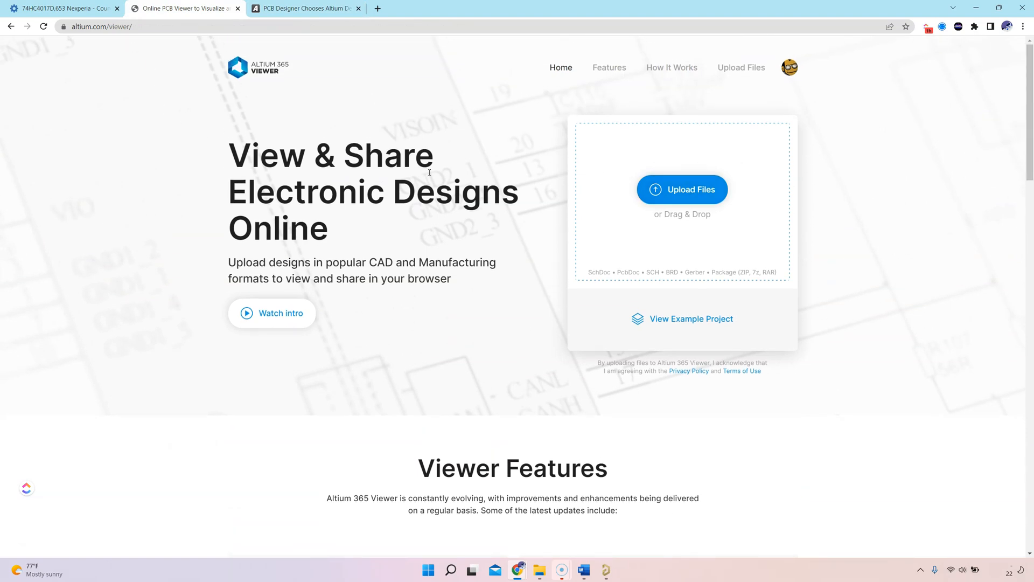
pyautogui.click(592, 68)
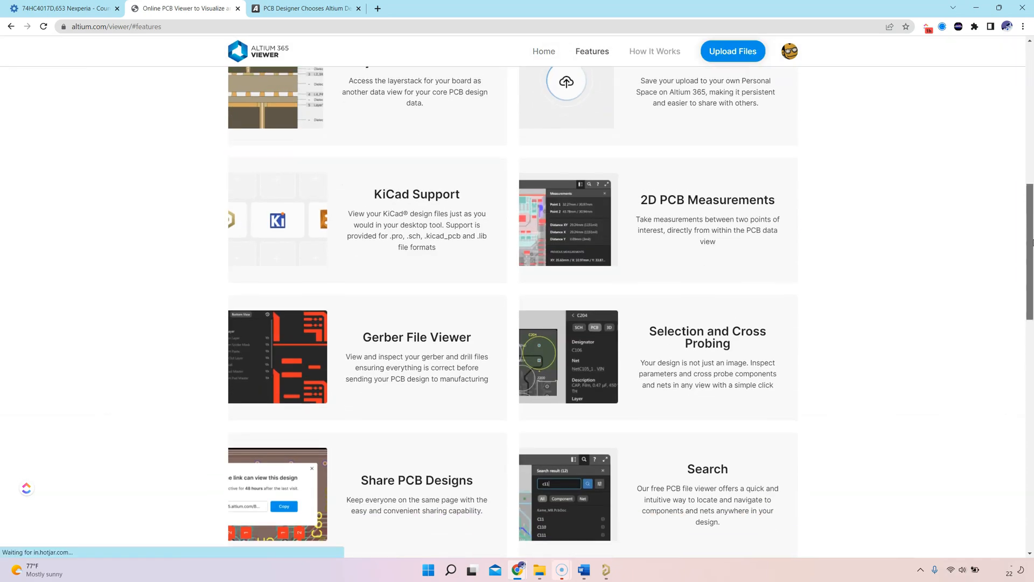
pyautogui.click(561, 67)
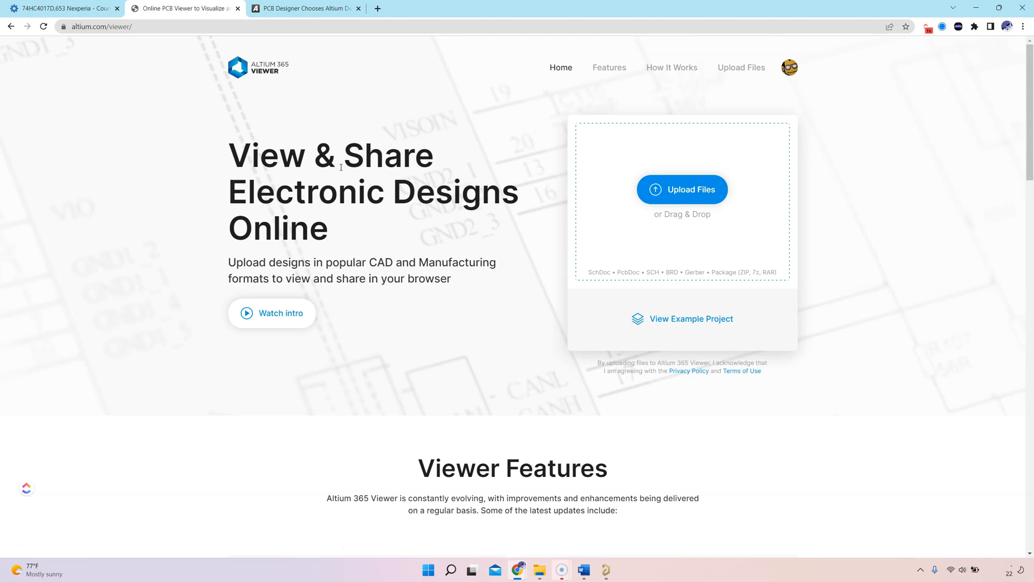
pyautogui.moveTo(184, 145)
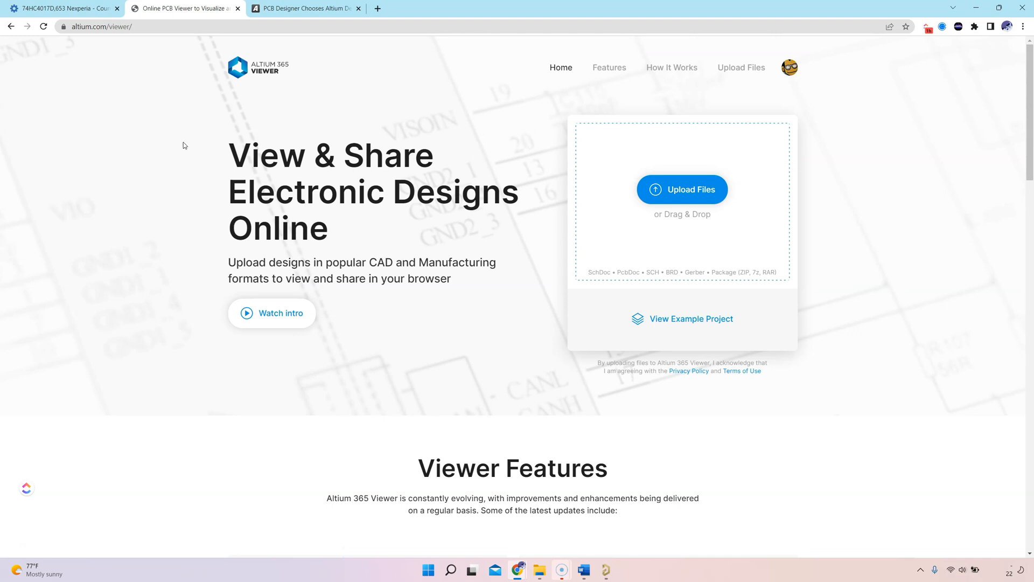
# - Review the Octopart 74HC4017D,653 listing's distributor prices, stock and inventory history
pyautogui.click(62, 8)
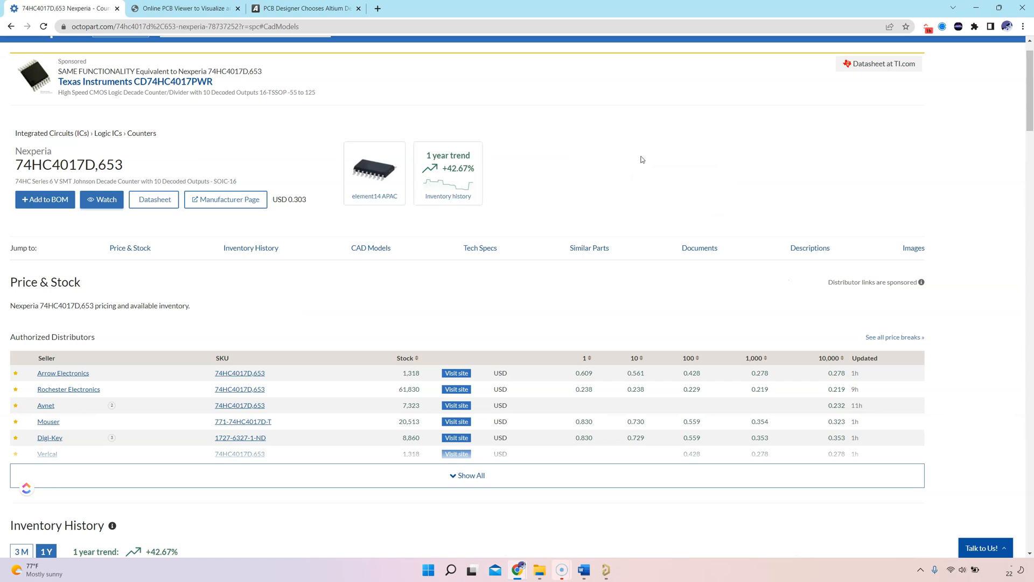
pyautogui.scroll(-3)
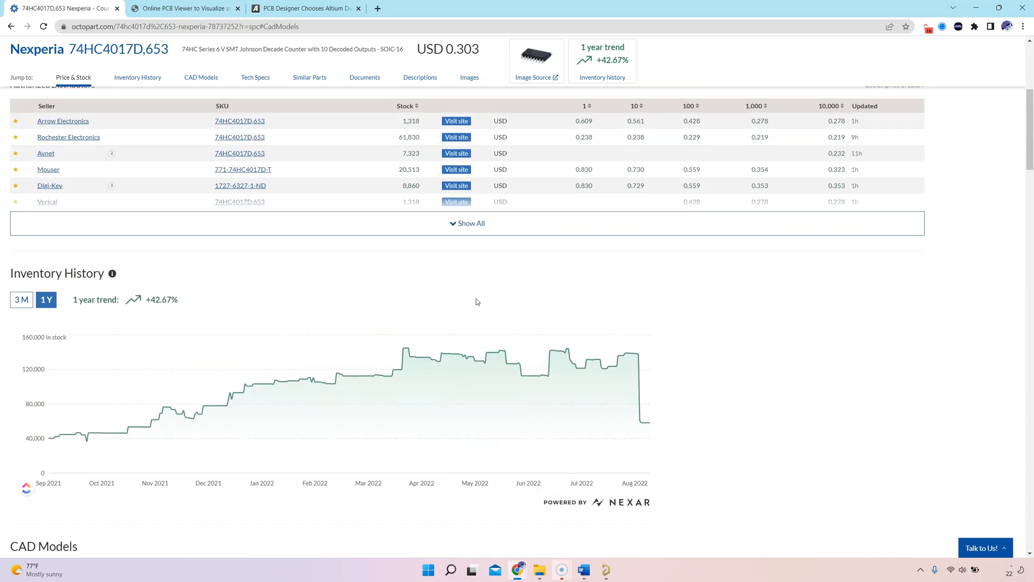
pyautogui.scroll(3)
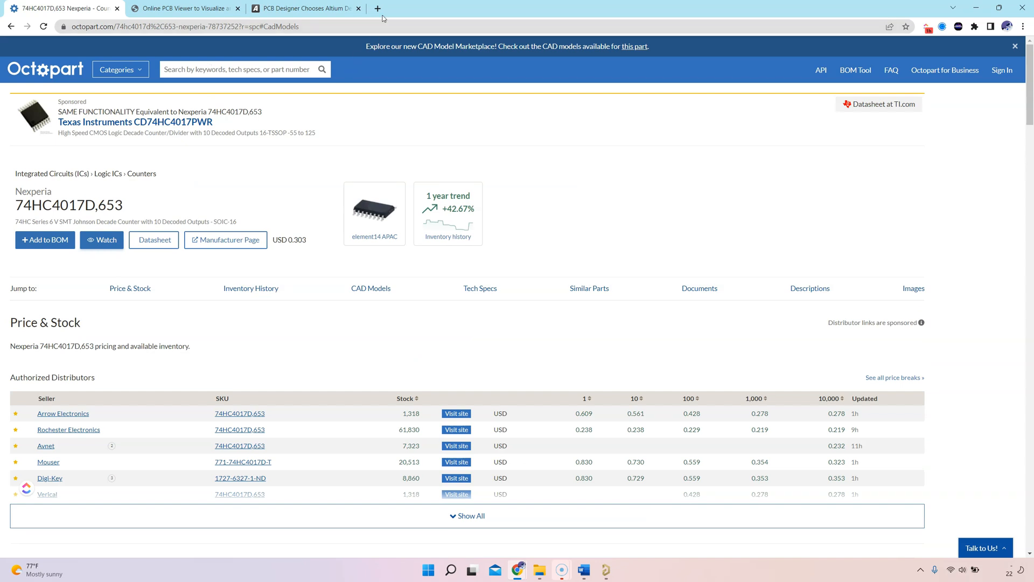
pyautogui.moveTo(430, 6)
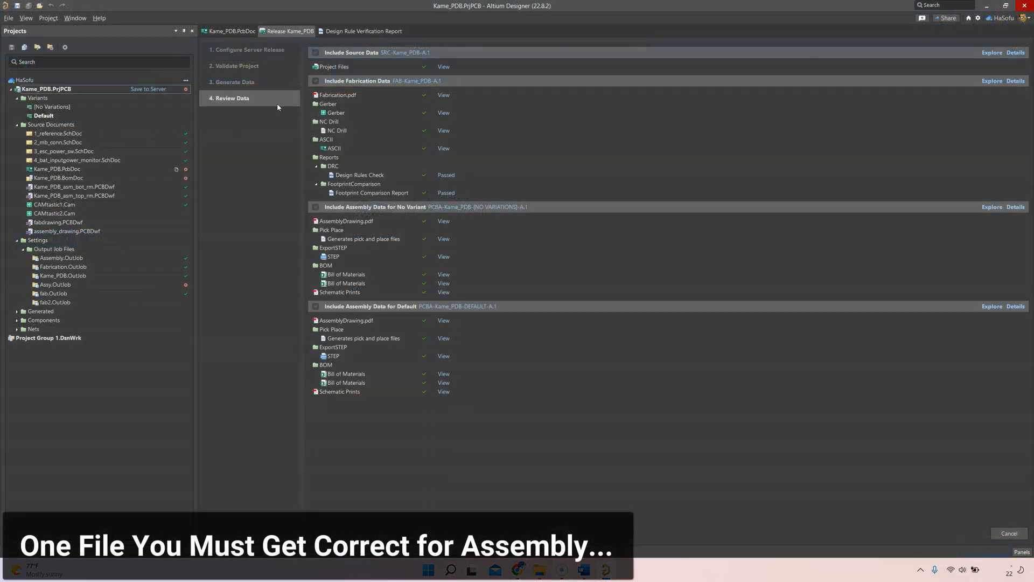
pyautogui.moveTo(233, 125)
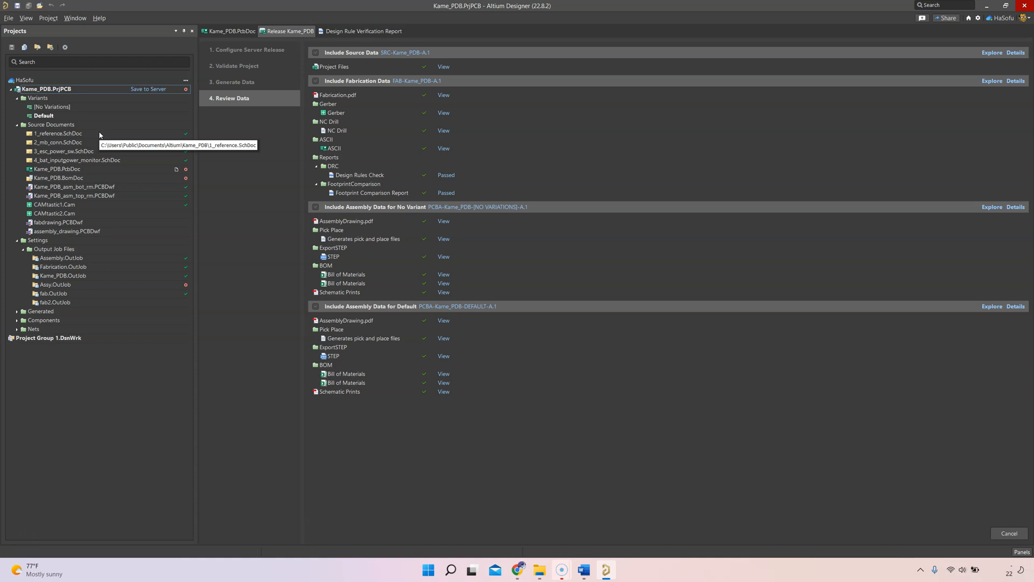
# - Open 1_reference.SchDoc from the Projects panel
pyautogui.doubleClick(58, 133)
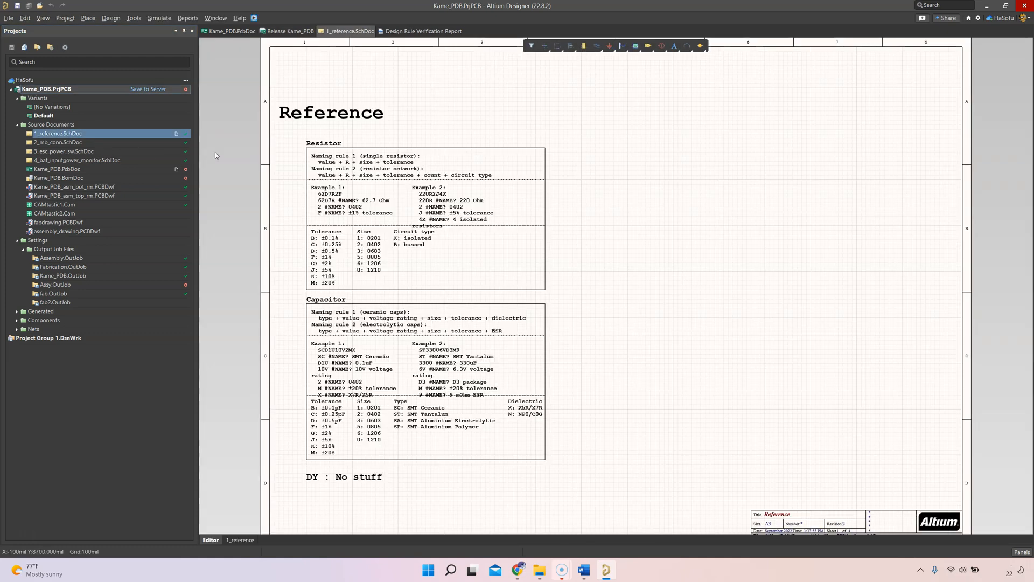
# - Open the 2_mb_conn.SchDoc MB connectors schematic sheet
pyautogui.click(408, 32)
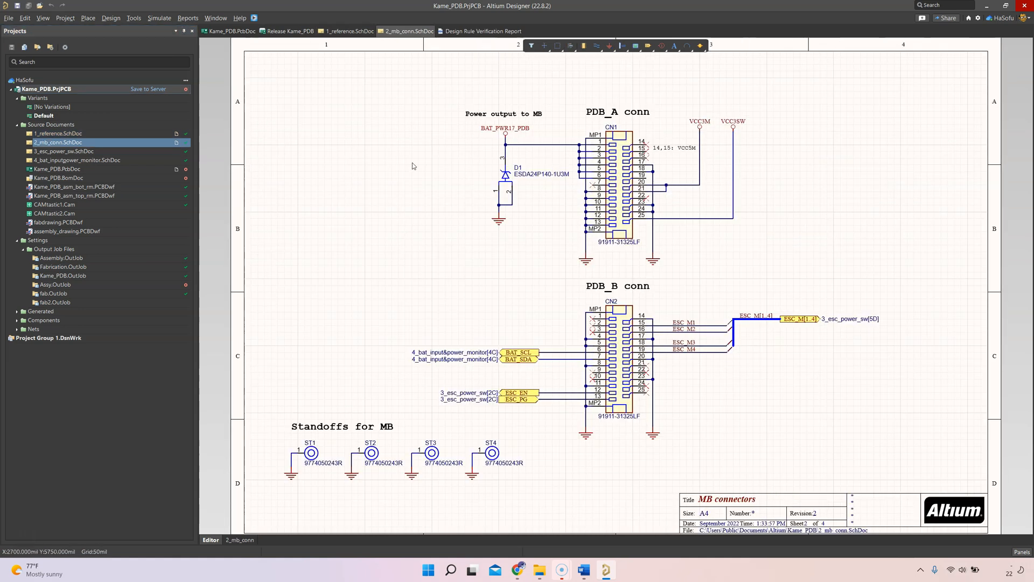
pyautogui.moveTo(359, 205)
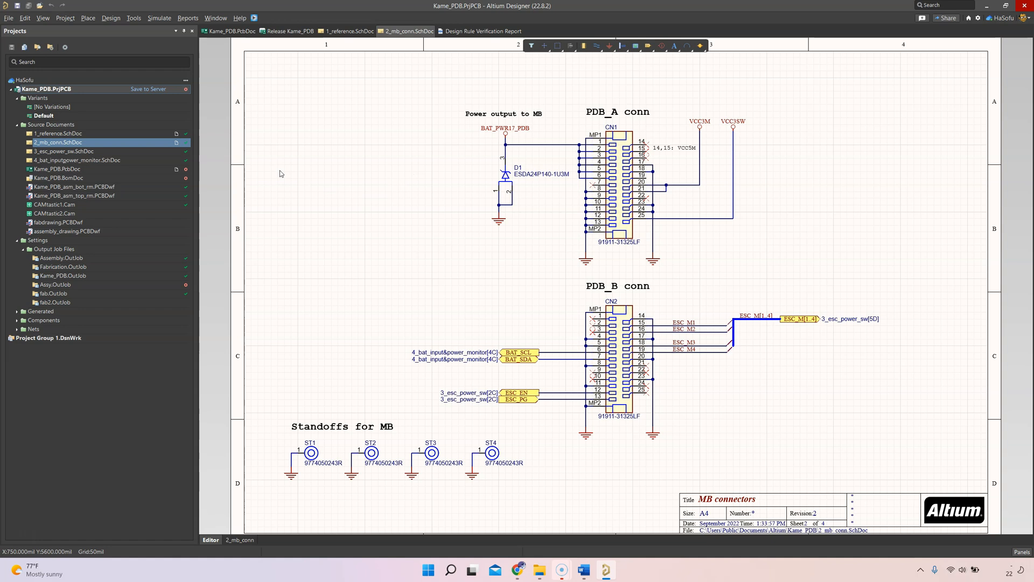
pyautogui.moveTo(502, 524)
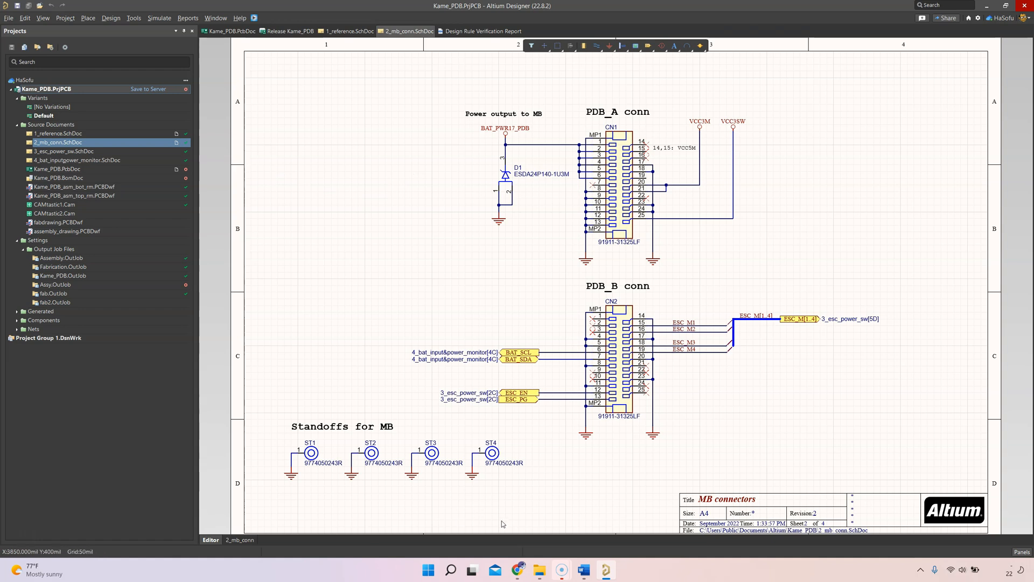
pyautogui.moveTo(522, 522)
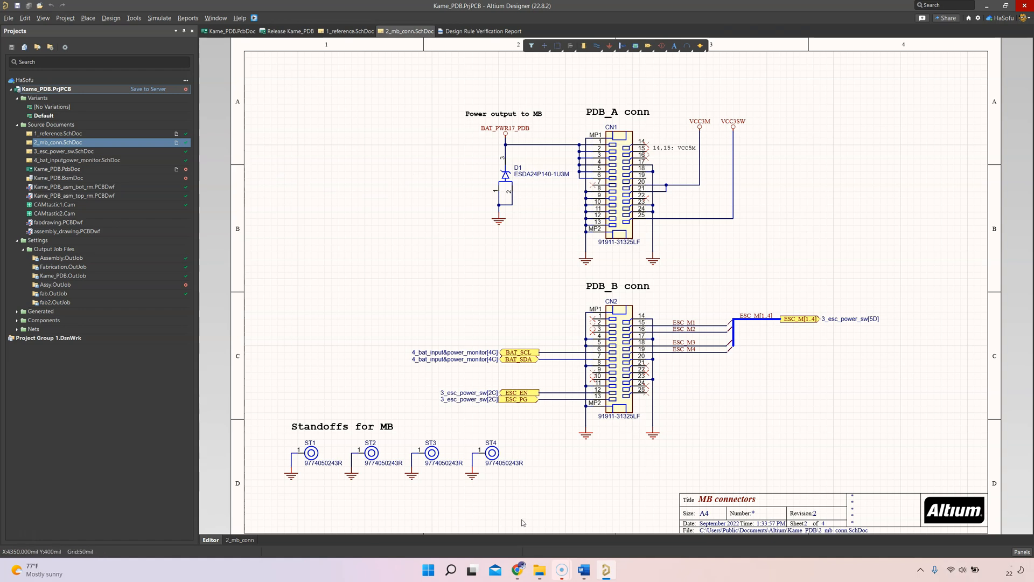
pyautogui.moveTo(518, 523)
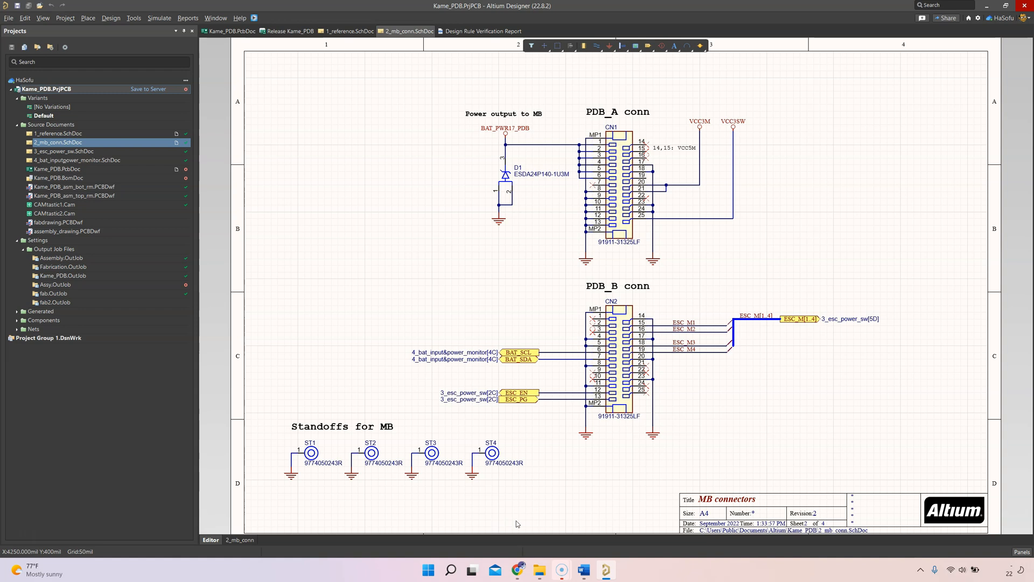
pyautogui.moveTo(384, 222)
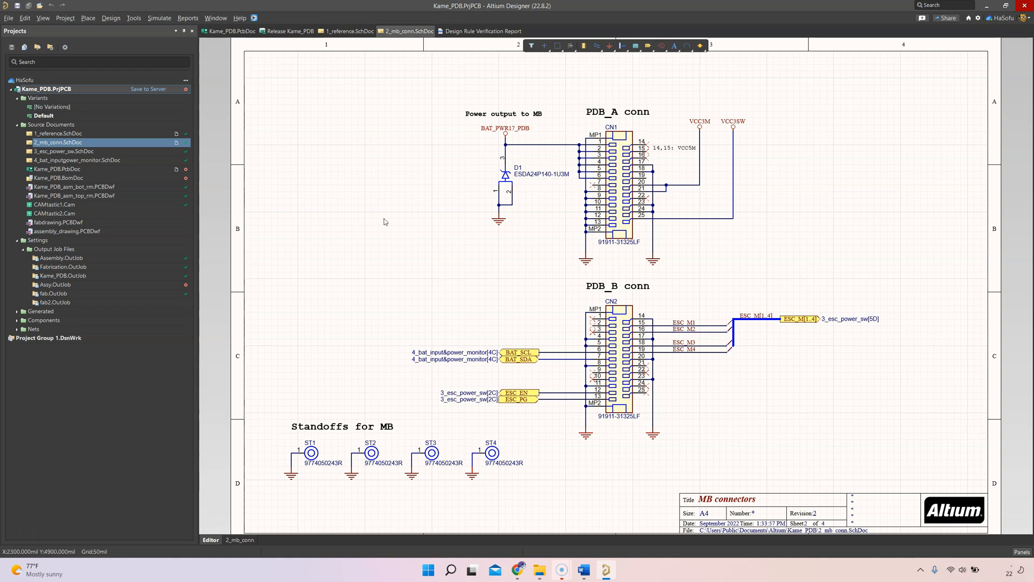
pyautogui.moveTo(362, 197)
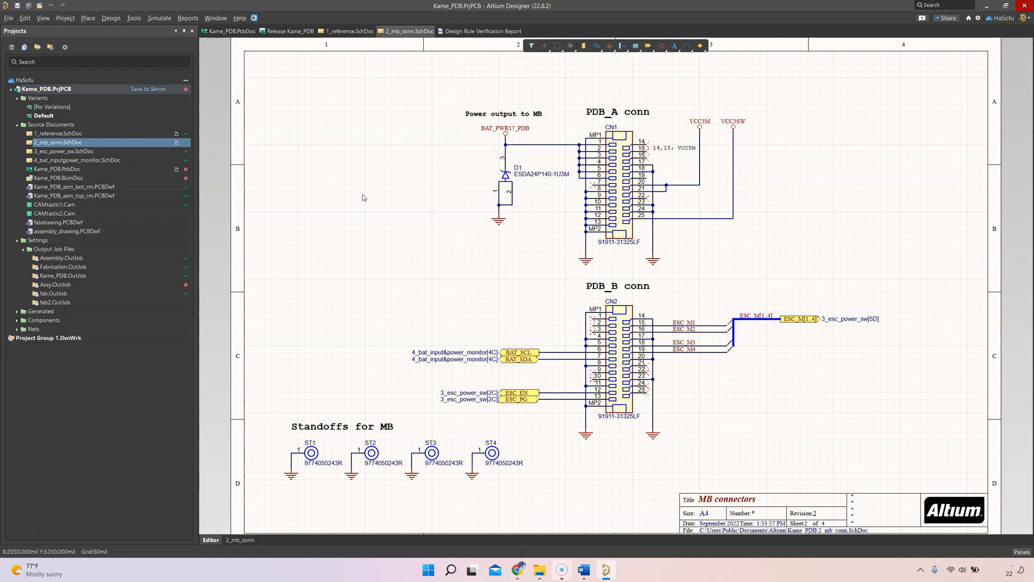
pyautogui.moveTo(84, 179)
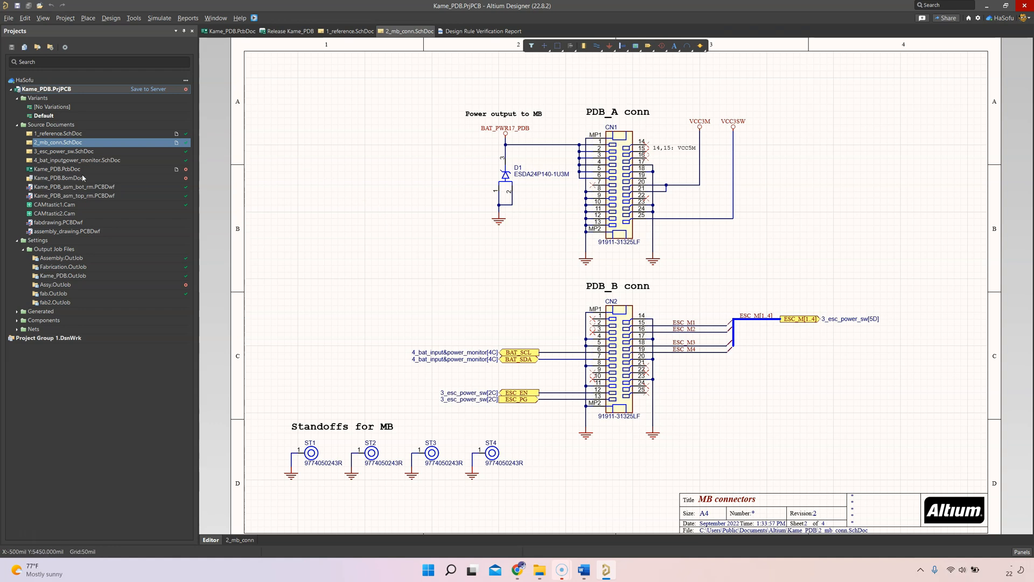
pyautogui.moveTo(124, 185)
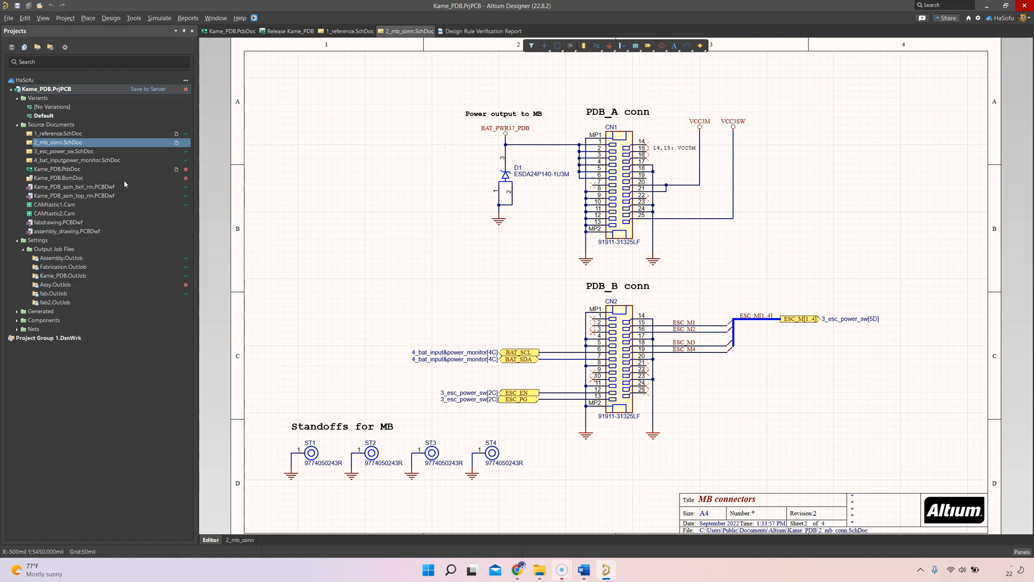
pyautogui.moveTo(262, 200)
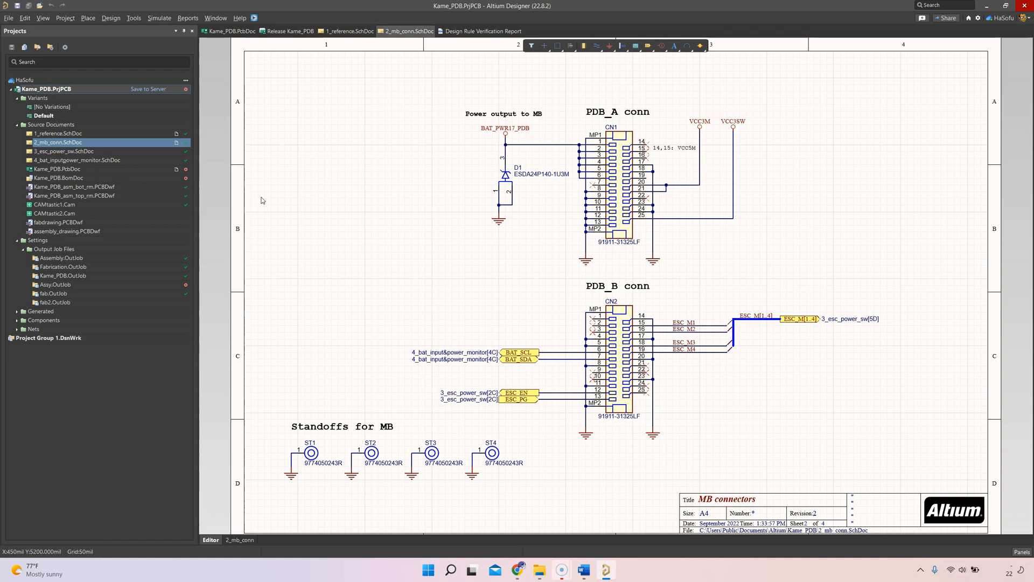